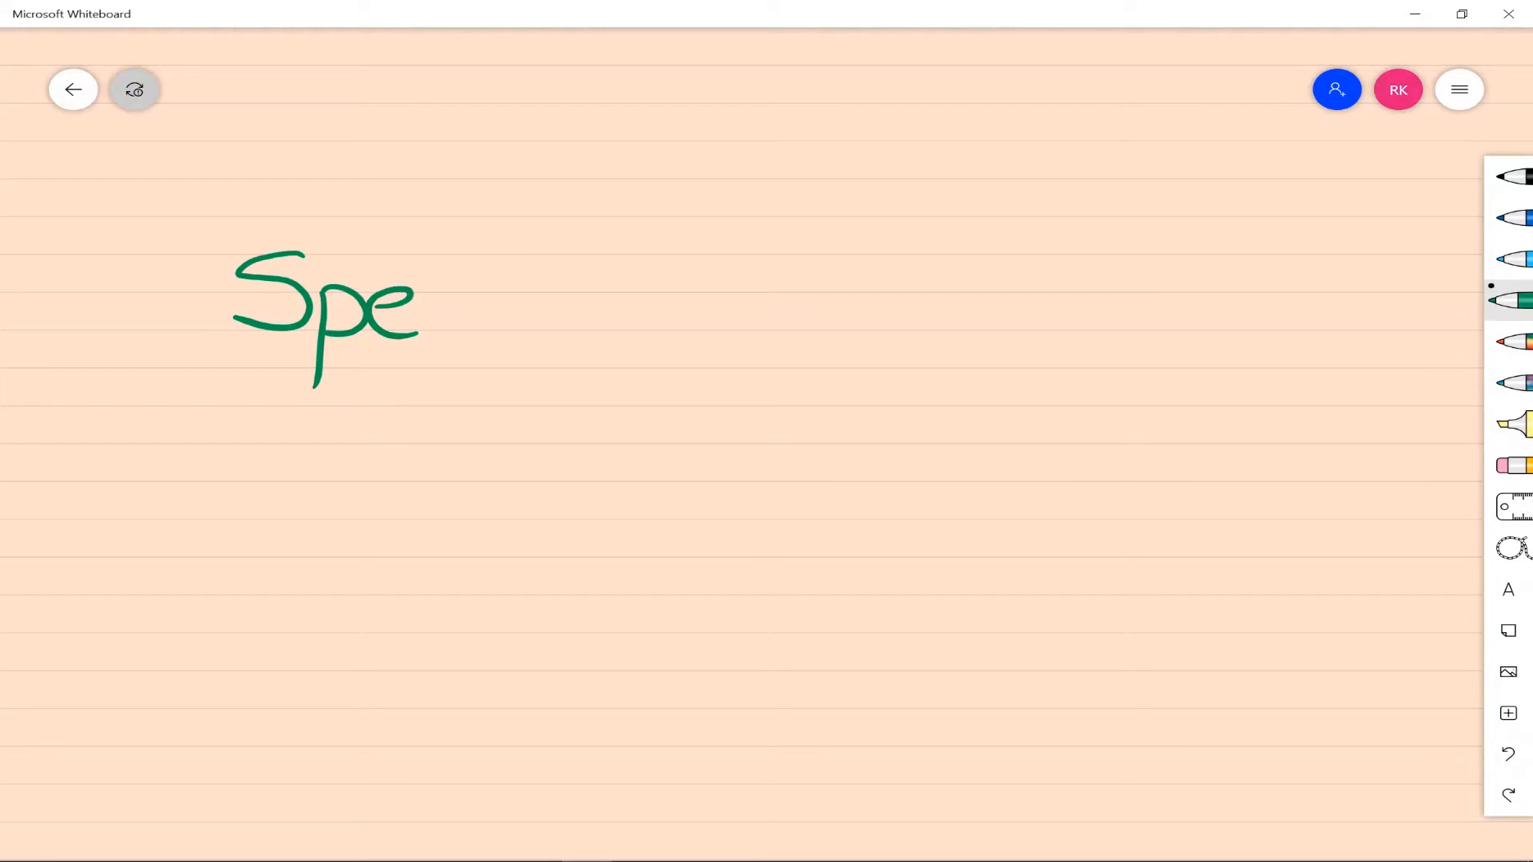
Step: Handwrite the heading 'Capgras' in black ink at the top left of the canvas
drag(411, 313, 664, 429)
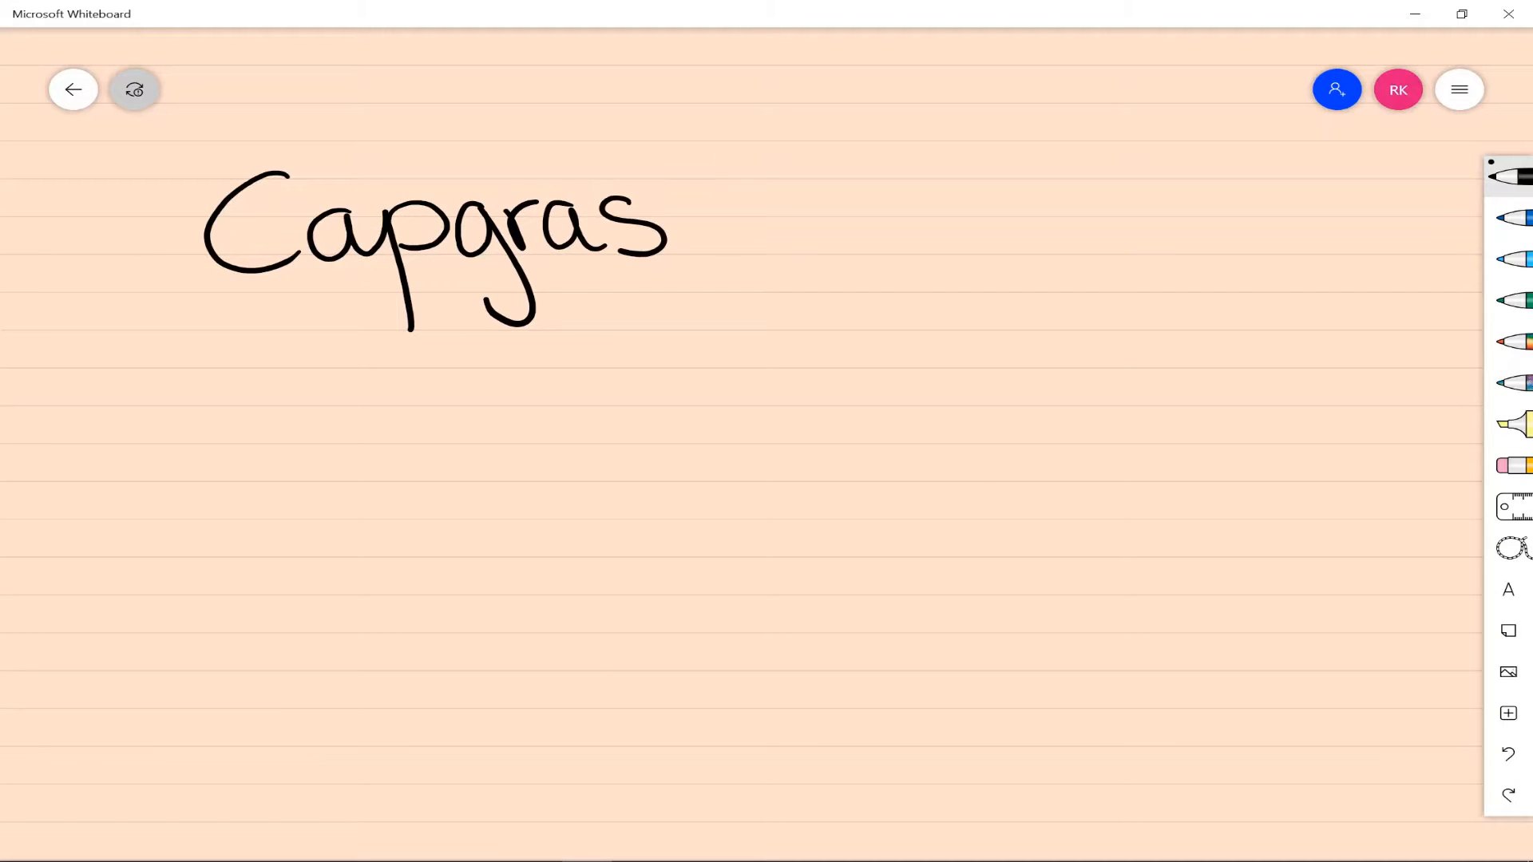
Step: Draw two adults, two children and a cat with smiling faces, one adult redrawn in green
drag(259, 470, 278, 714)
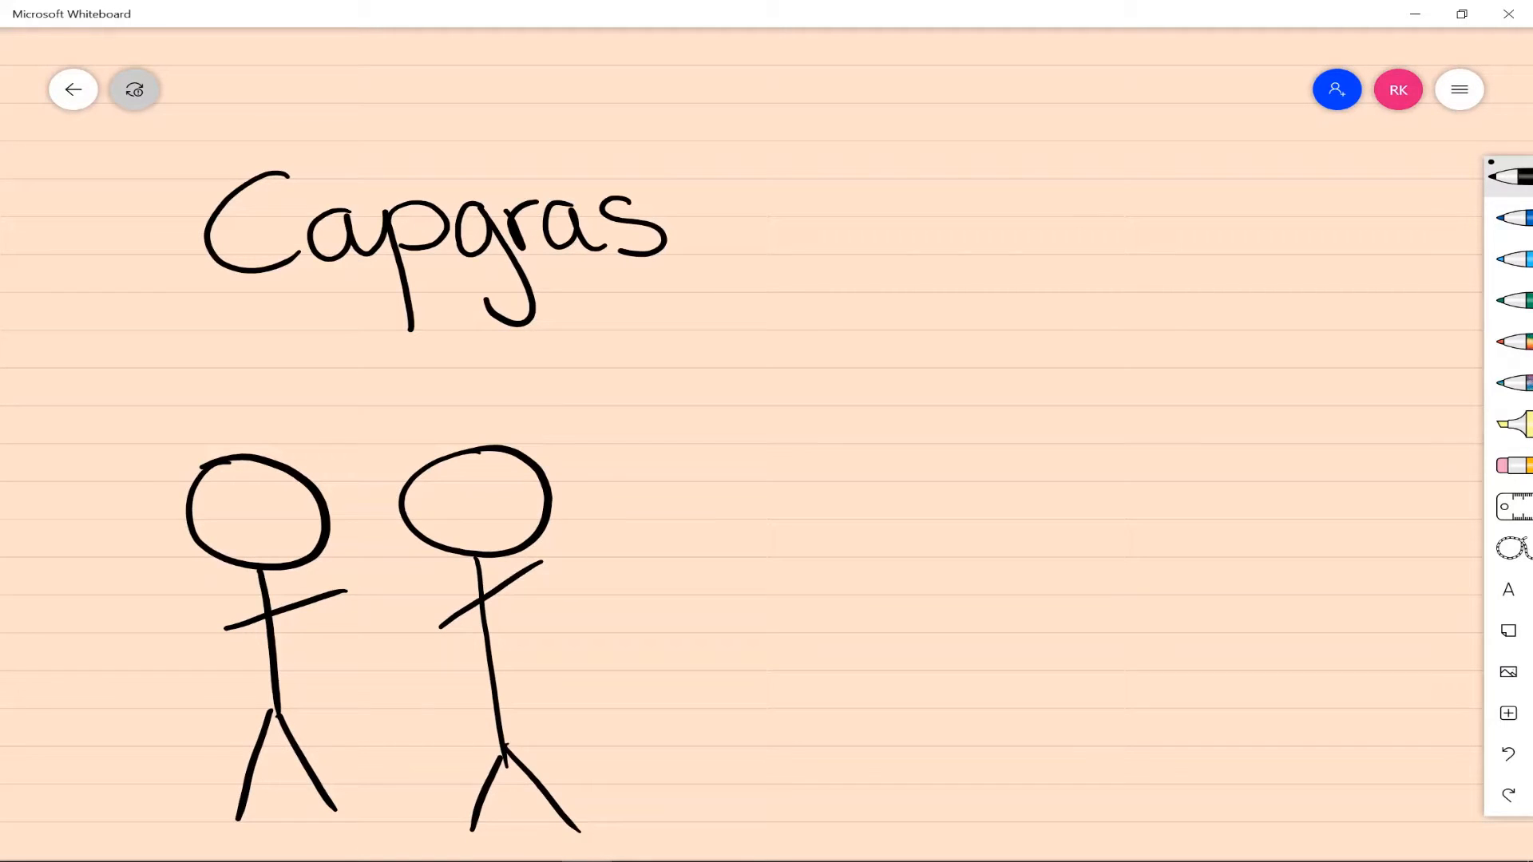
drag(674, 674, 674, 821)
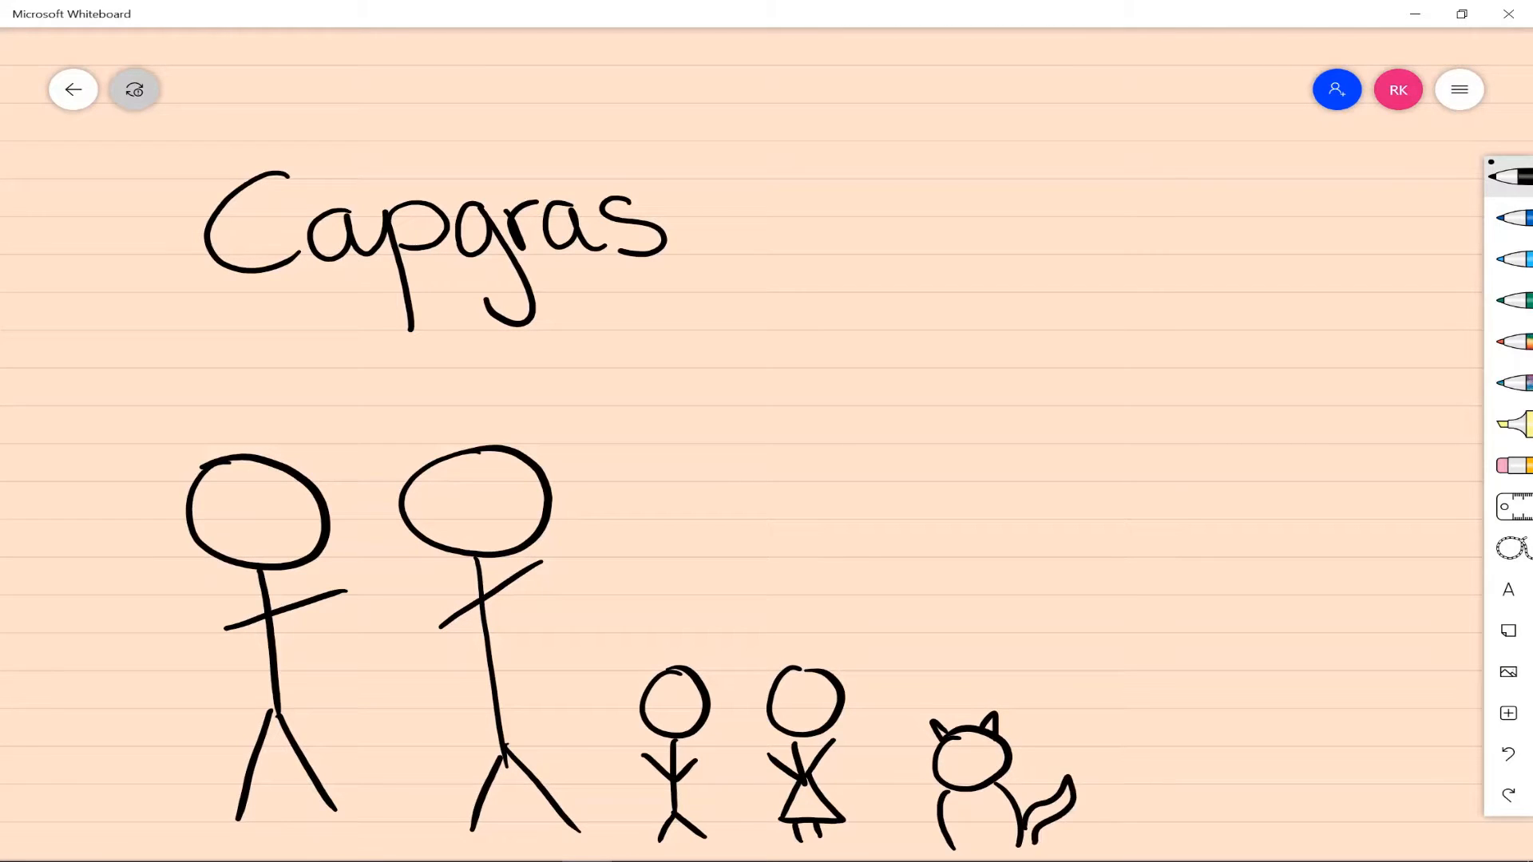
drag(953, 764, 1003, 801)
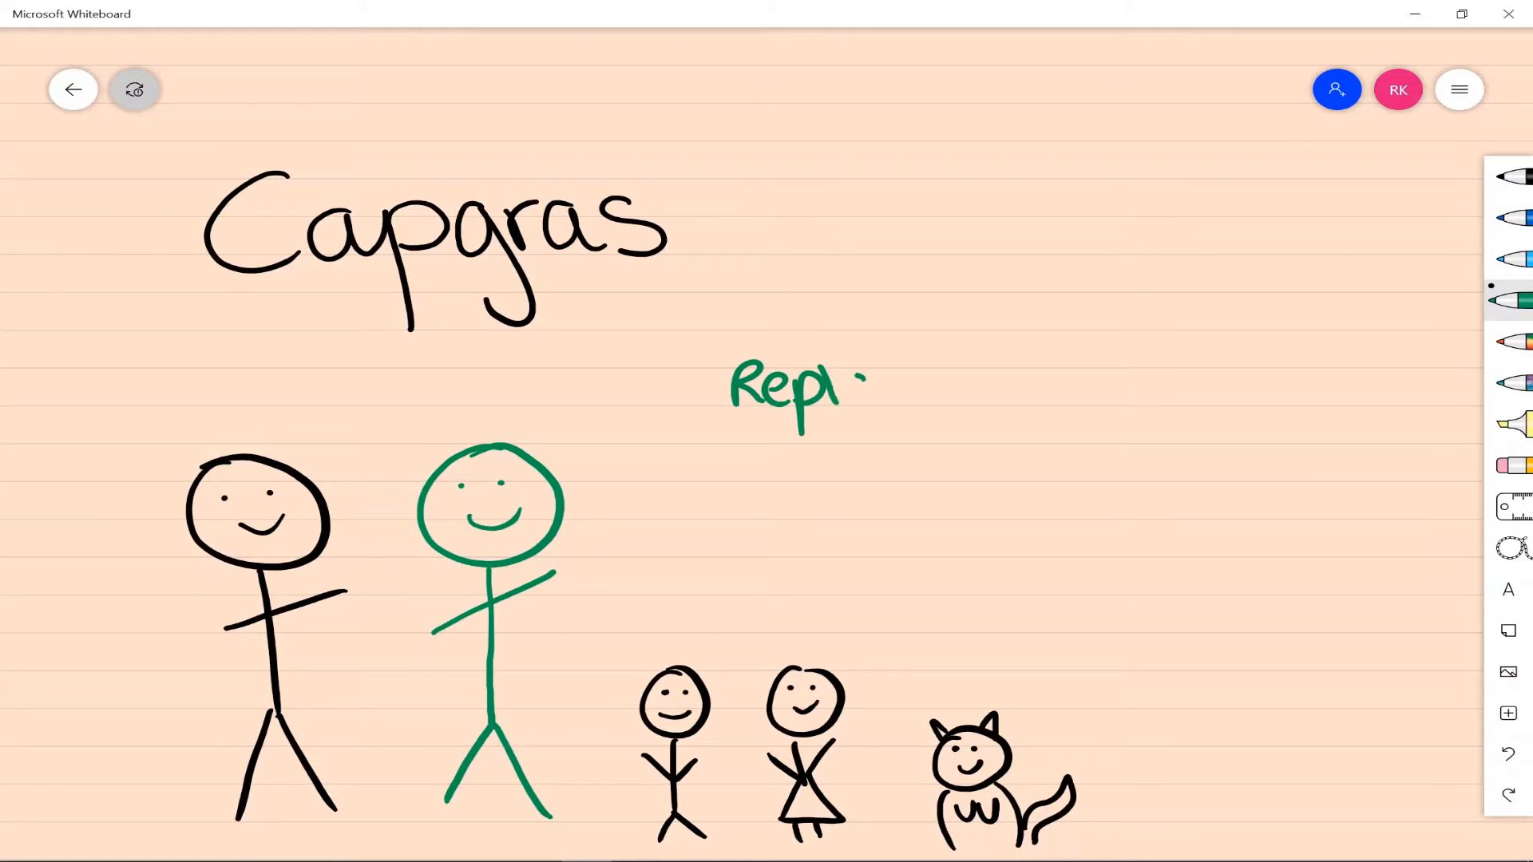
Step: Finish the green note 'Replaced by identical imposter', then start a new page titled 'Fregoli' with a house
drag(860, 381, 1081, 434)
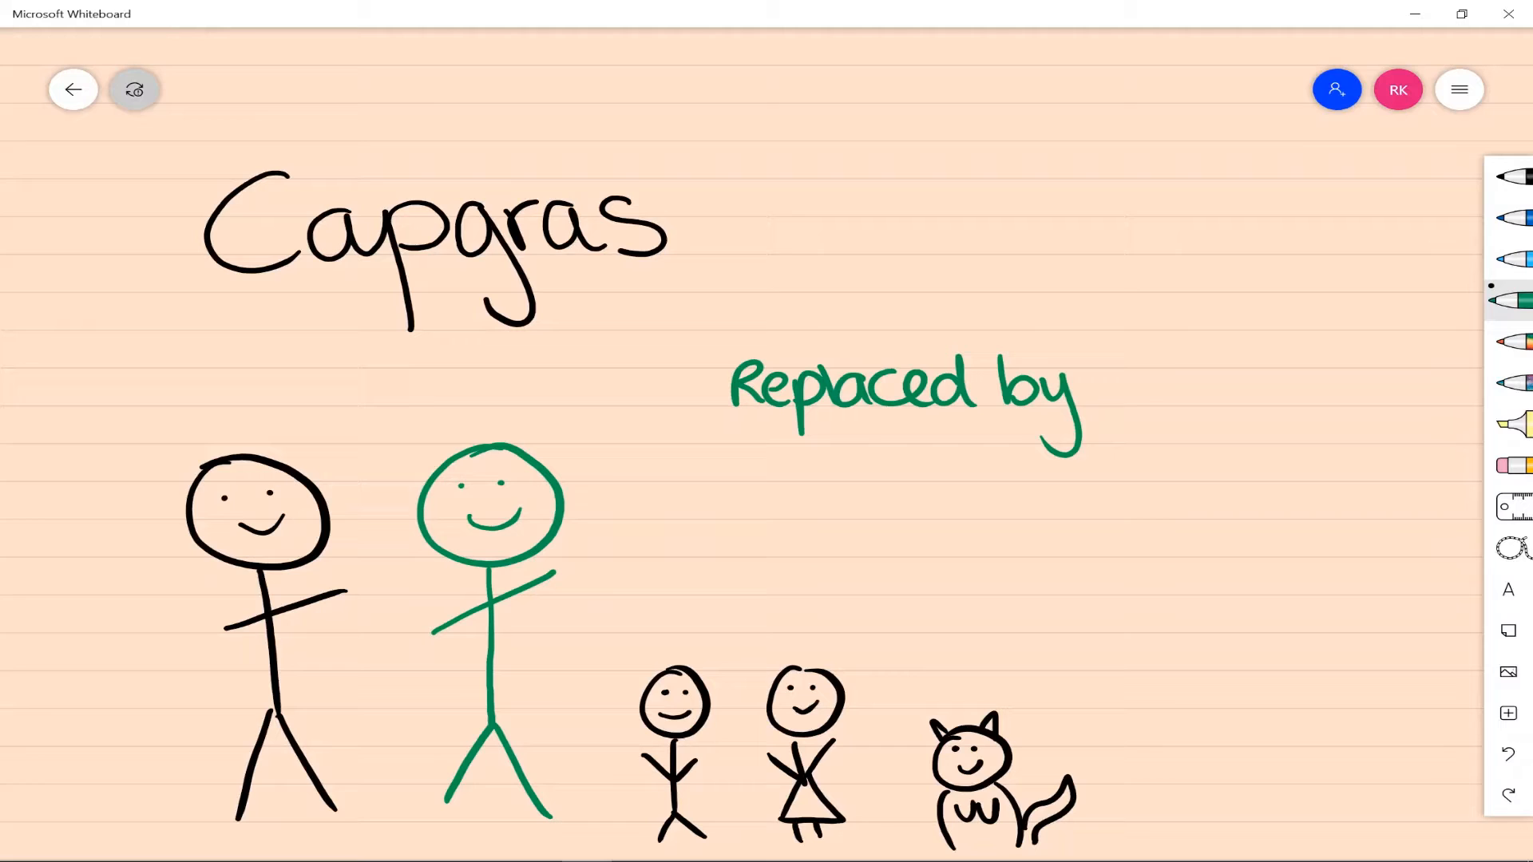
drag(1125, 381, 1261, 387)
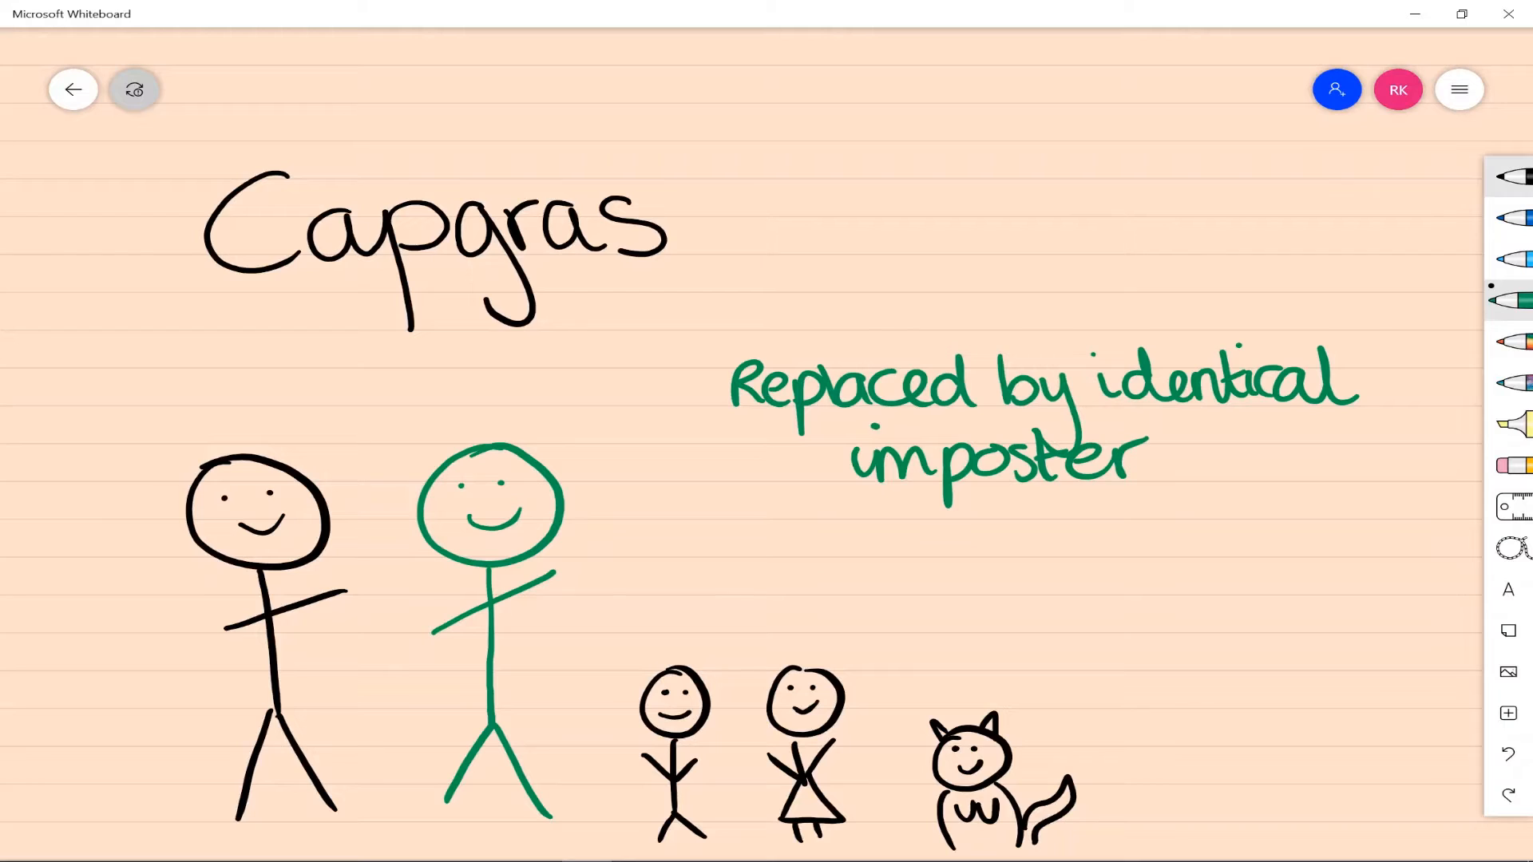
drag(206, 313, 714, 244)
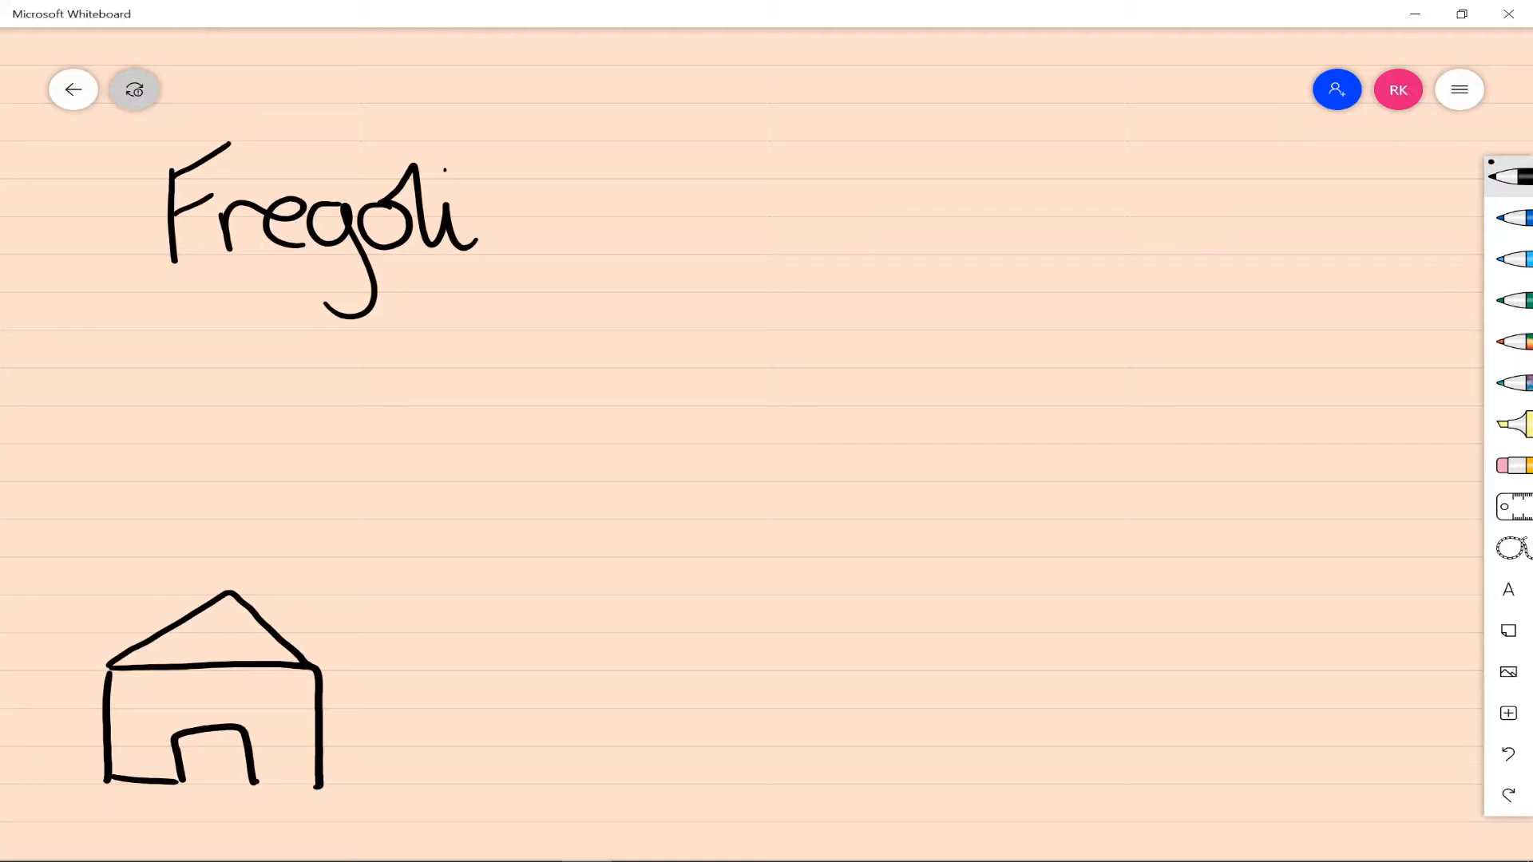
Step: Add windows, bushes and a path, stick figures, a steaming coffee cup, a bench with a woman and an arrow
drag(137, 681, 284, 680)
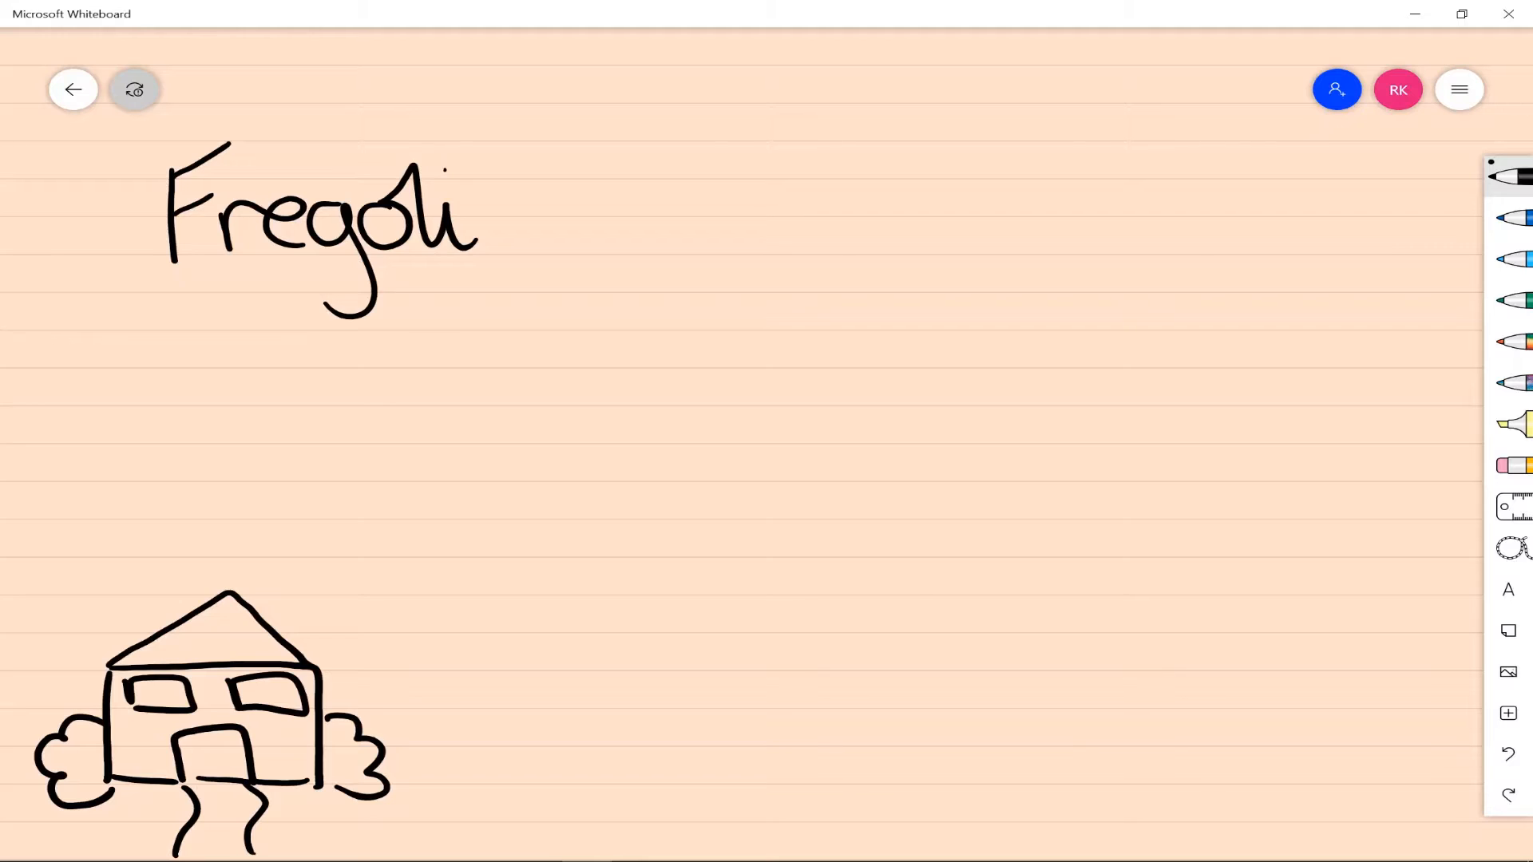
drag(455, 700, 455, 811)
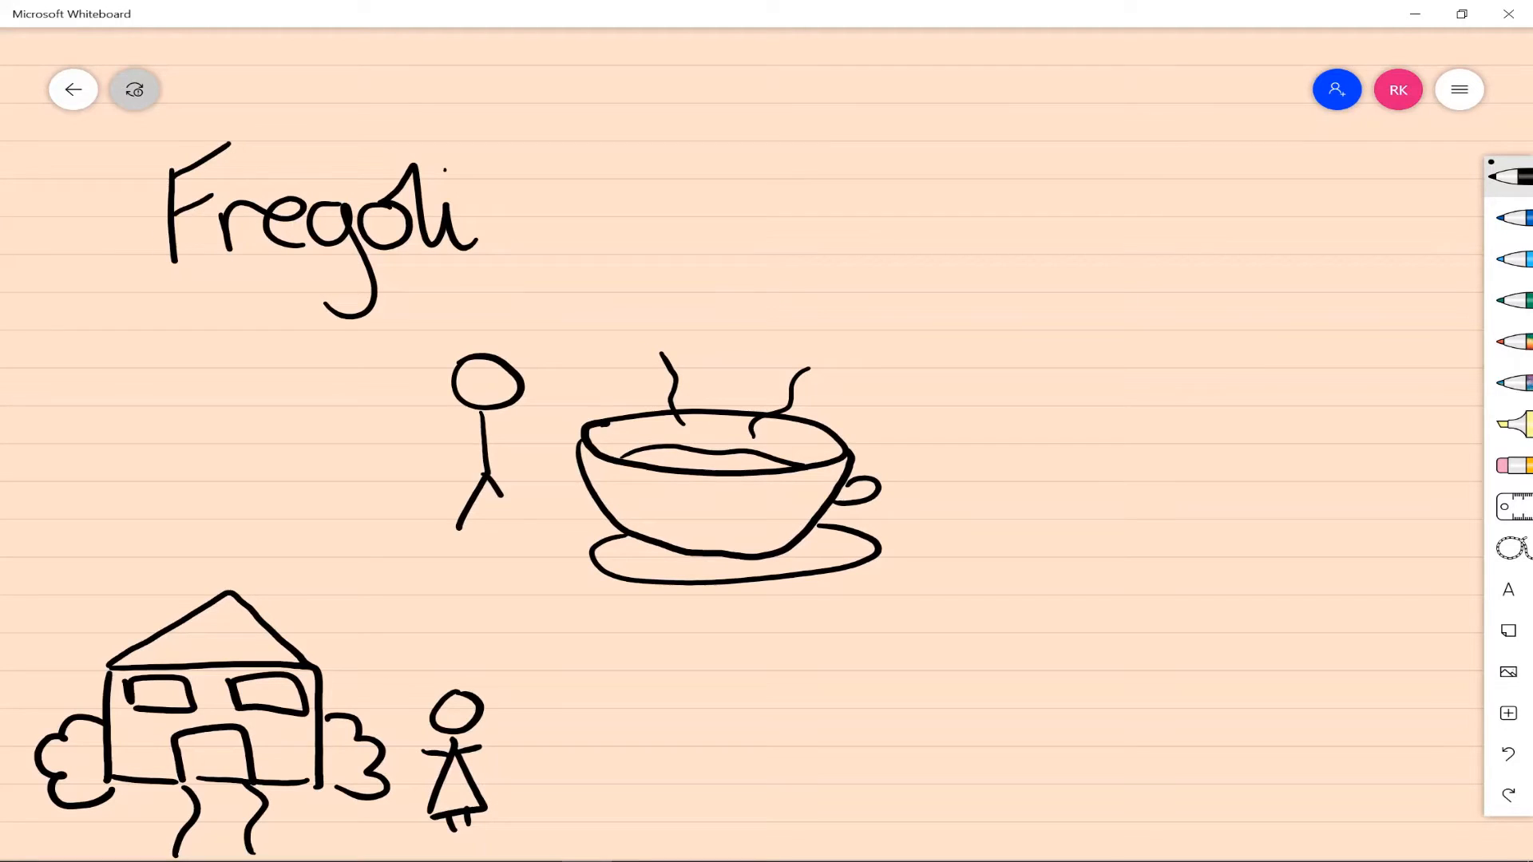
drag(1138, 294, 1359, 367)
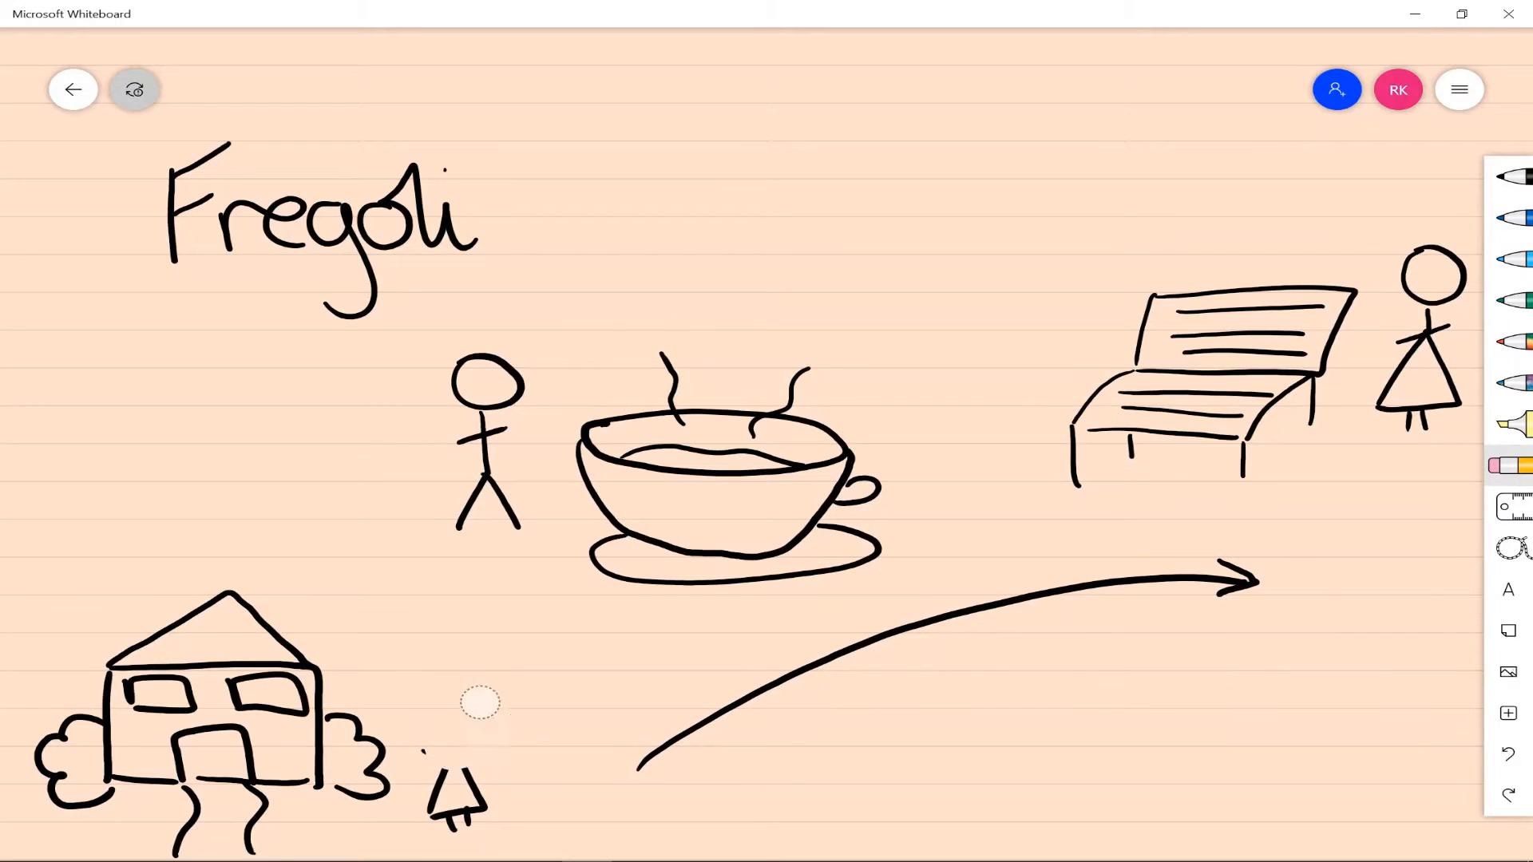
Step: Erase the black figures, redraw them in blue beside the house and cup, then move to a blank page
drag(479, 441, 1423, 299)
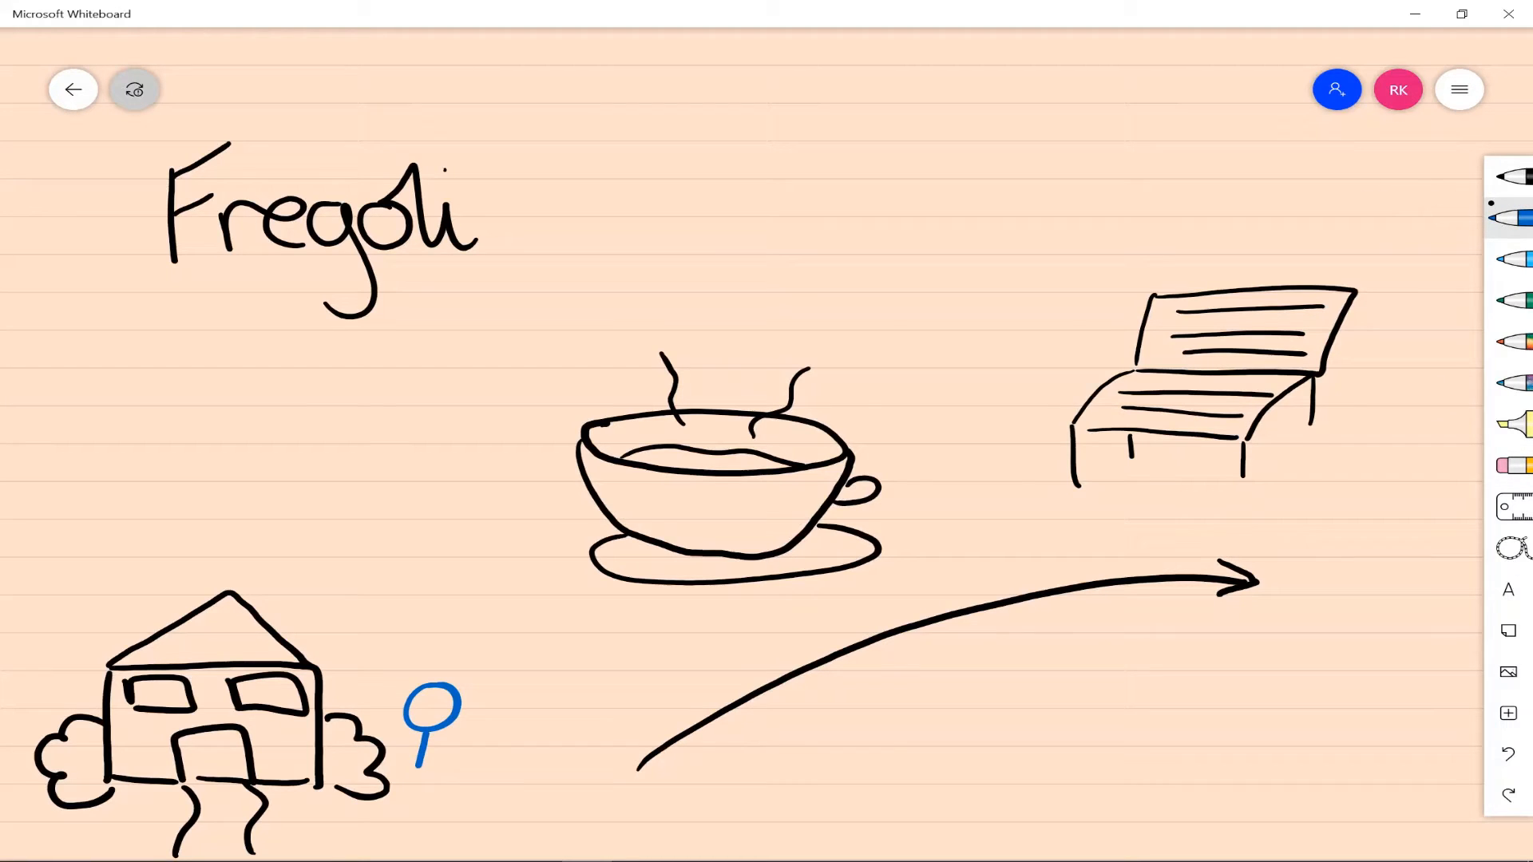
drag(430, 705, 430, 792)
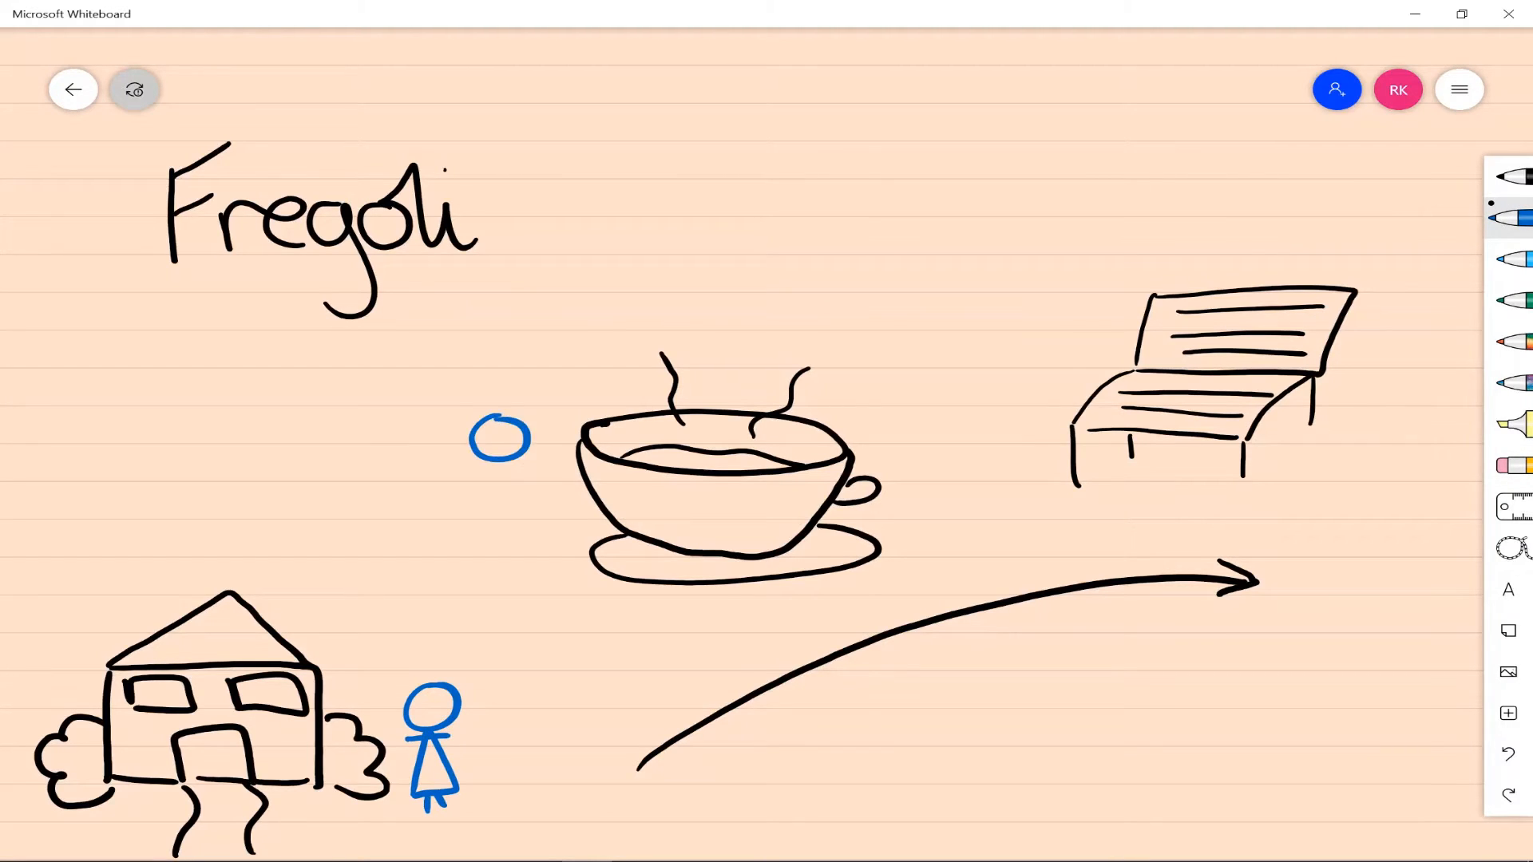
drag(498, 441, 498, 548)
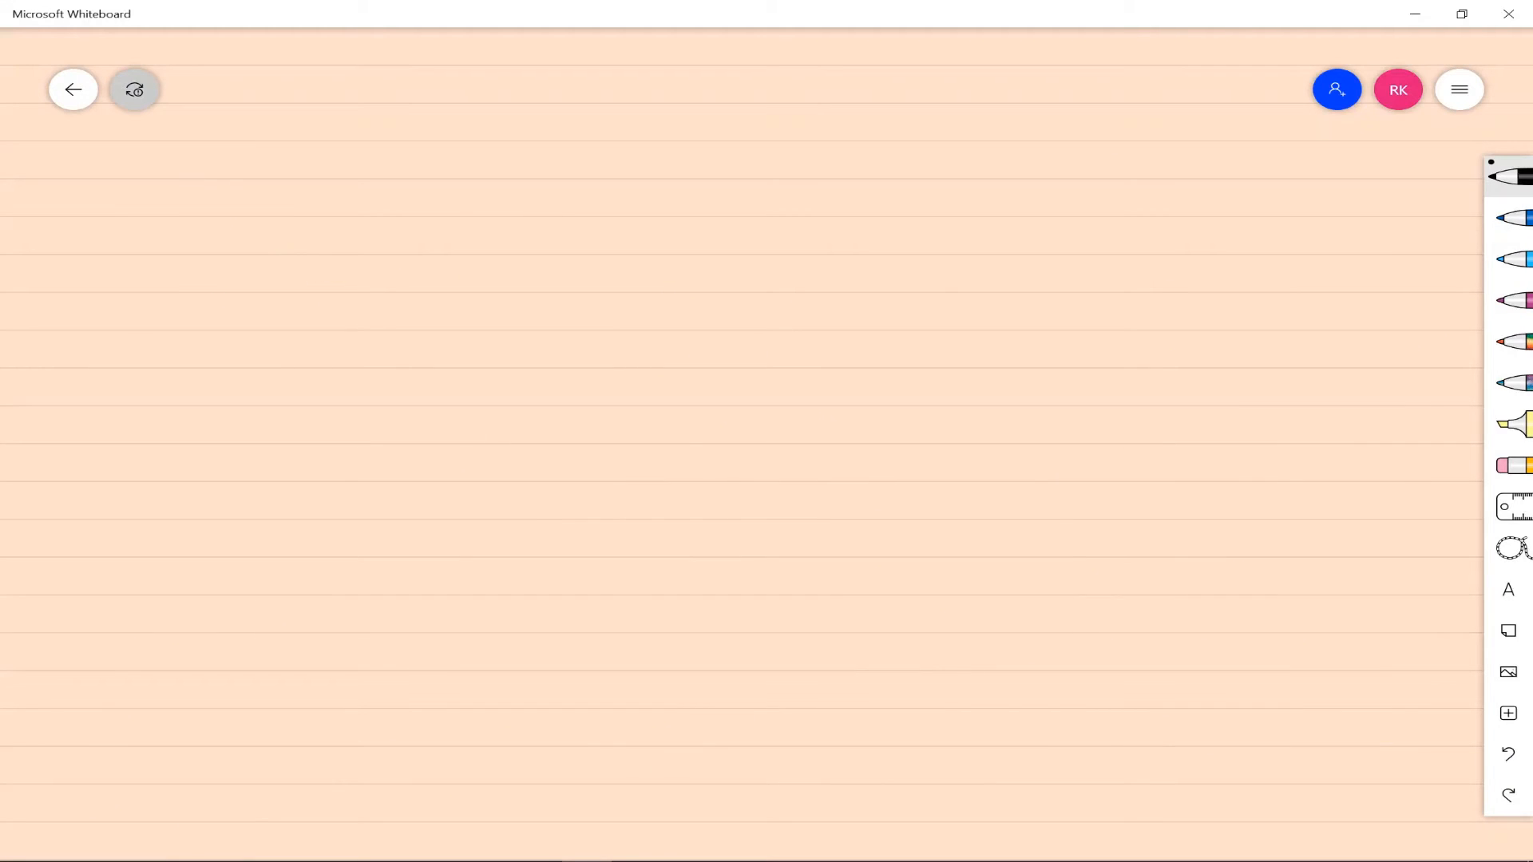
Step: Write 'Cotard', draw a woman in black and a pink skeleton with a toothy mouth
drag(157, 206, 430, 254)
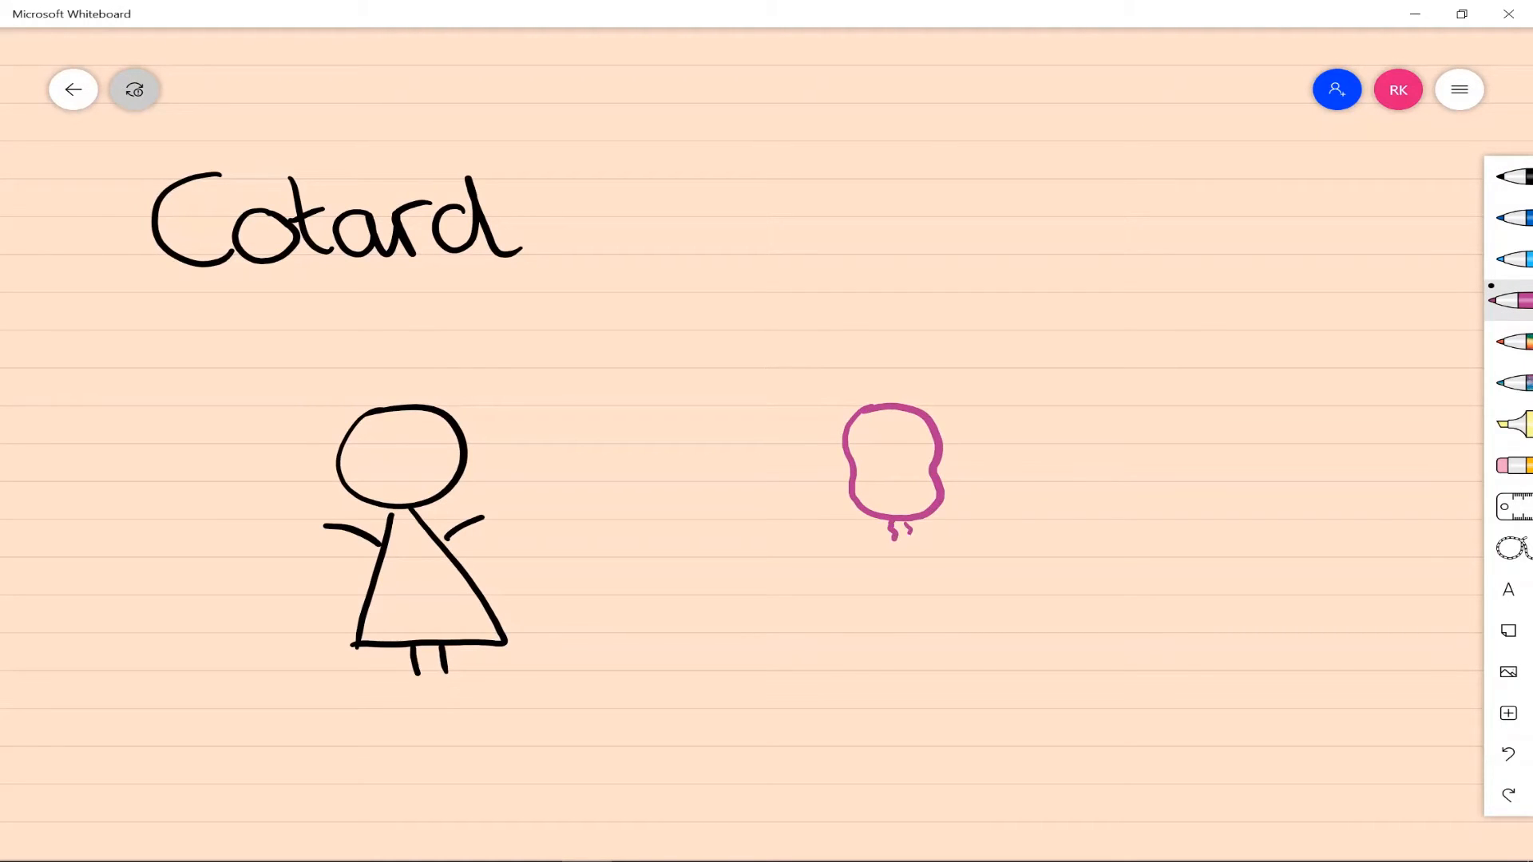
drag(900, 523, 899, 626)
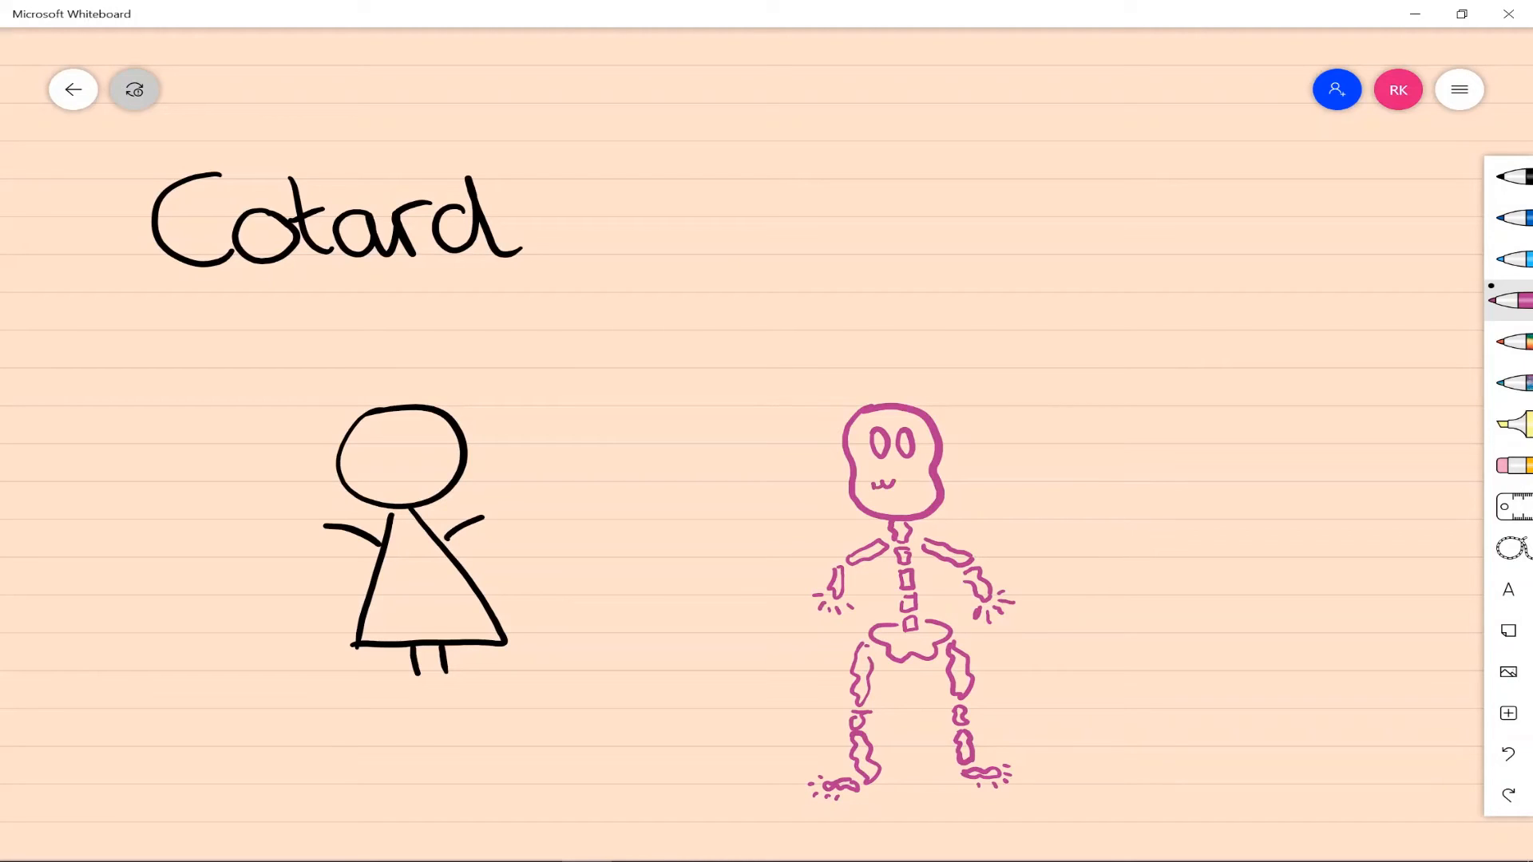
drag(885, 484, 899, 488)
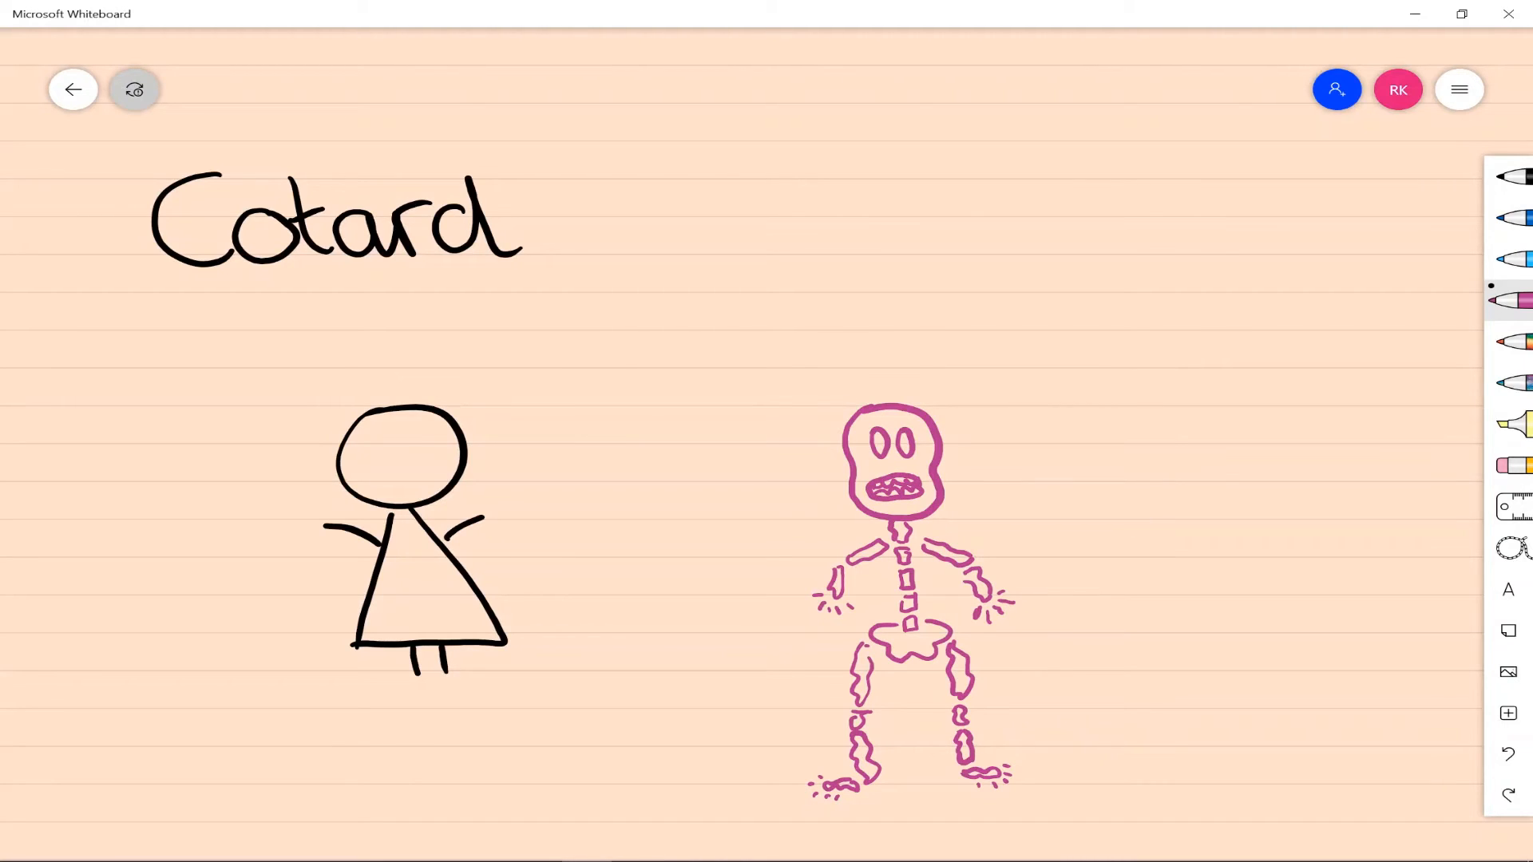
Step: Add a pink arrow and belief note, then start 'De Cleram' on a new page
drag(524, 547, 793, 617)
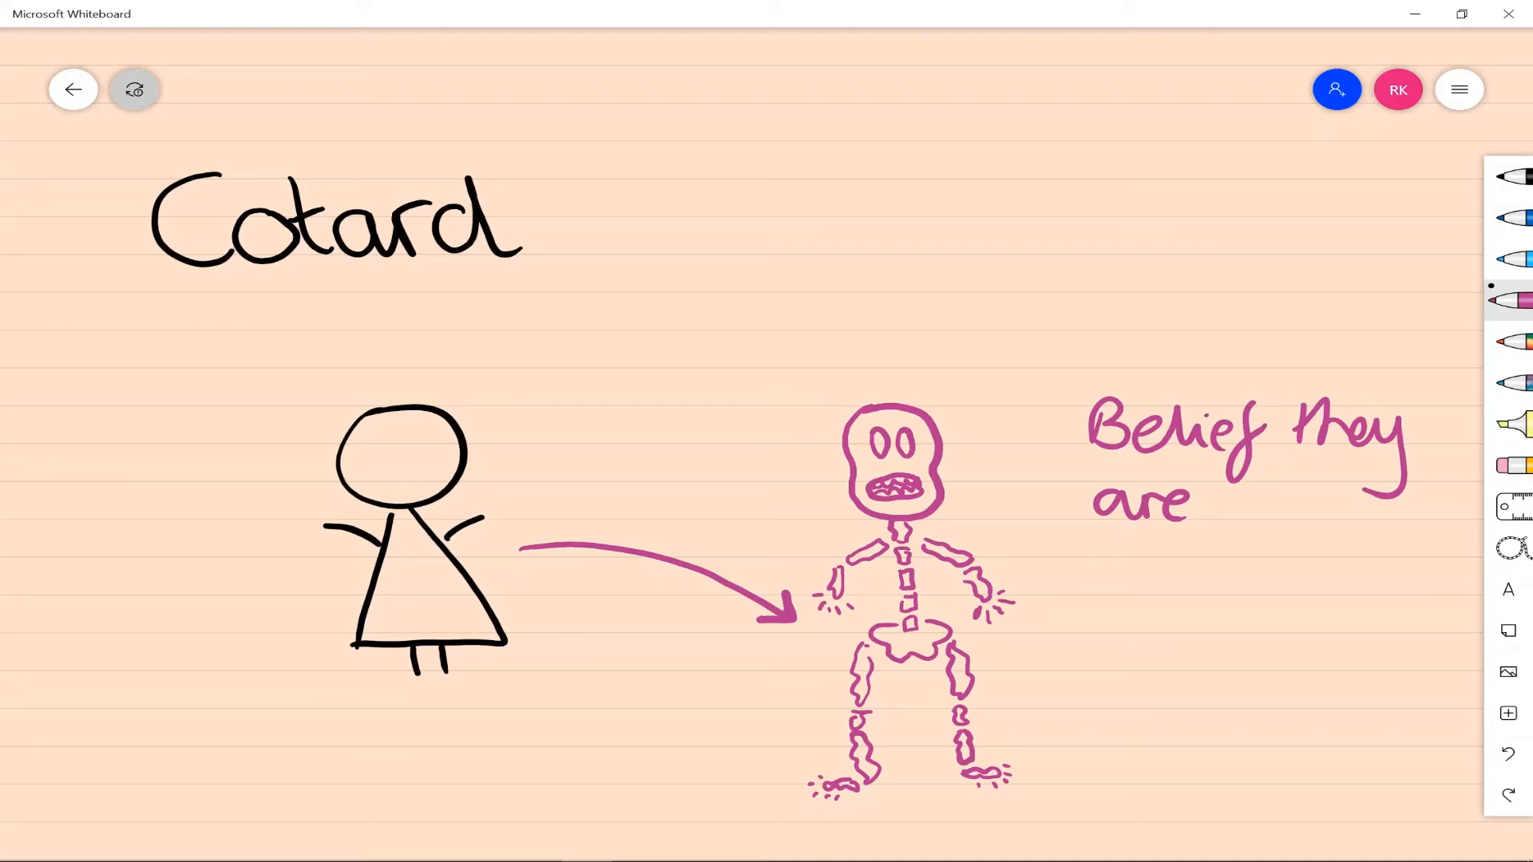
drag(1105, 577, 1266, 586)
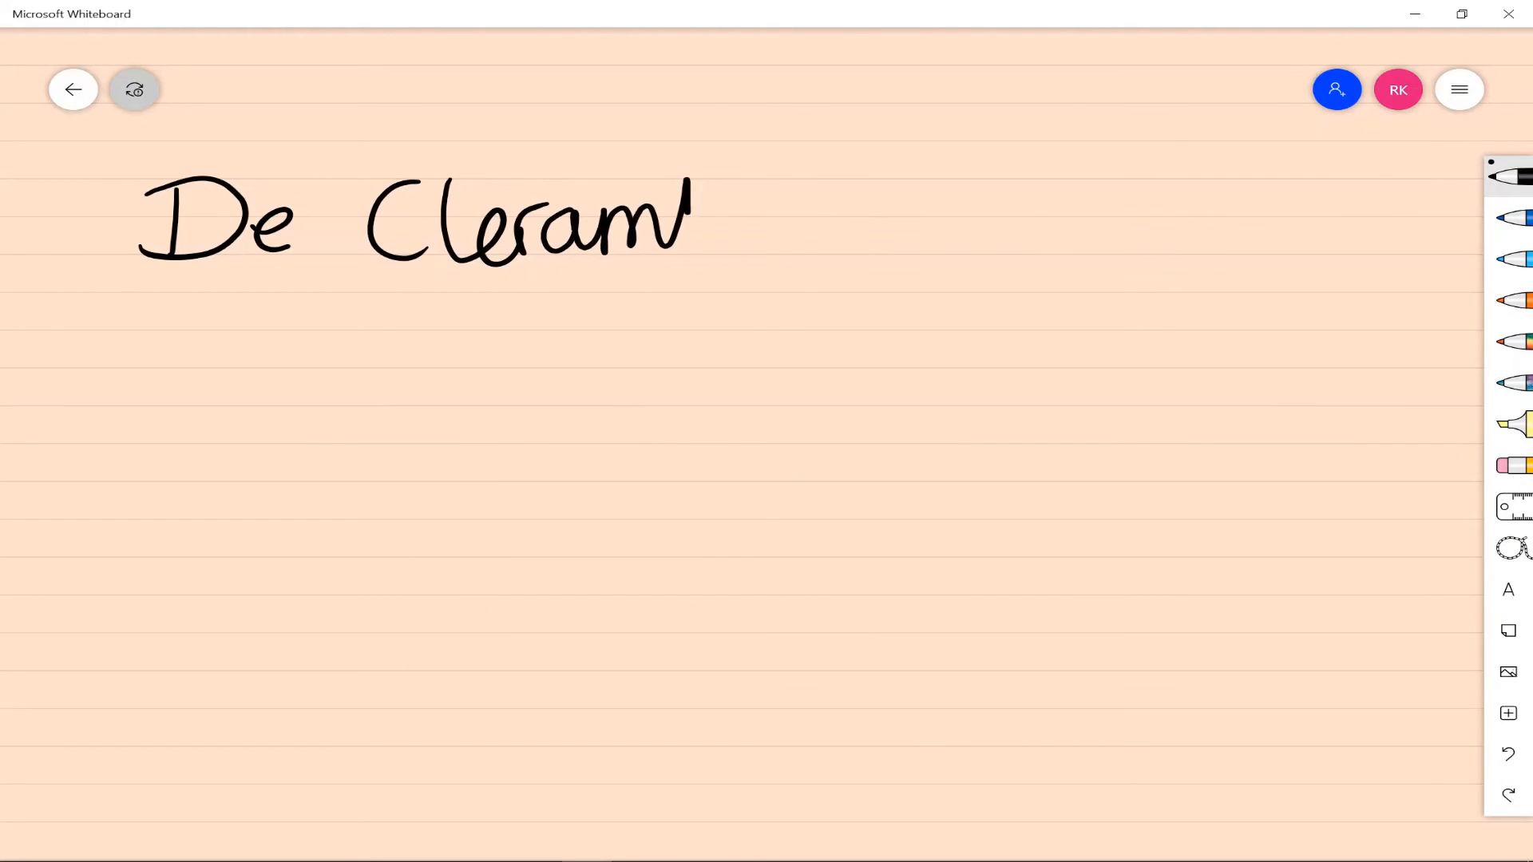
Step: Finish the title 'De Clerambault's' and draw a TV with two figures watched by a person on a sofa
drag(695, 216, 880, 215)
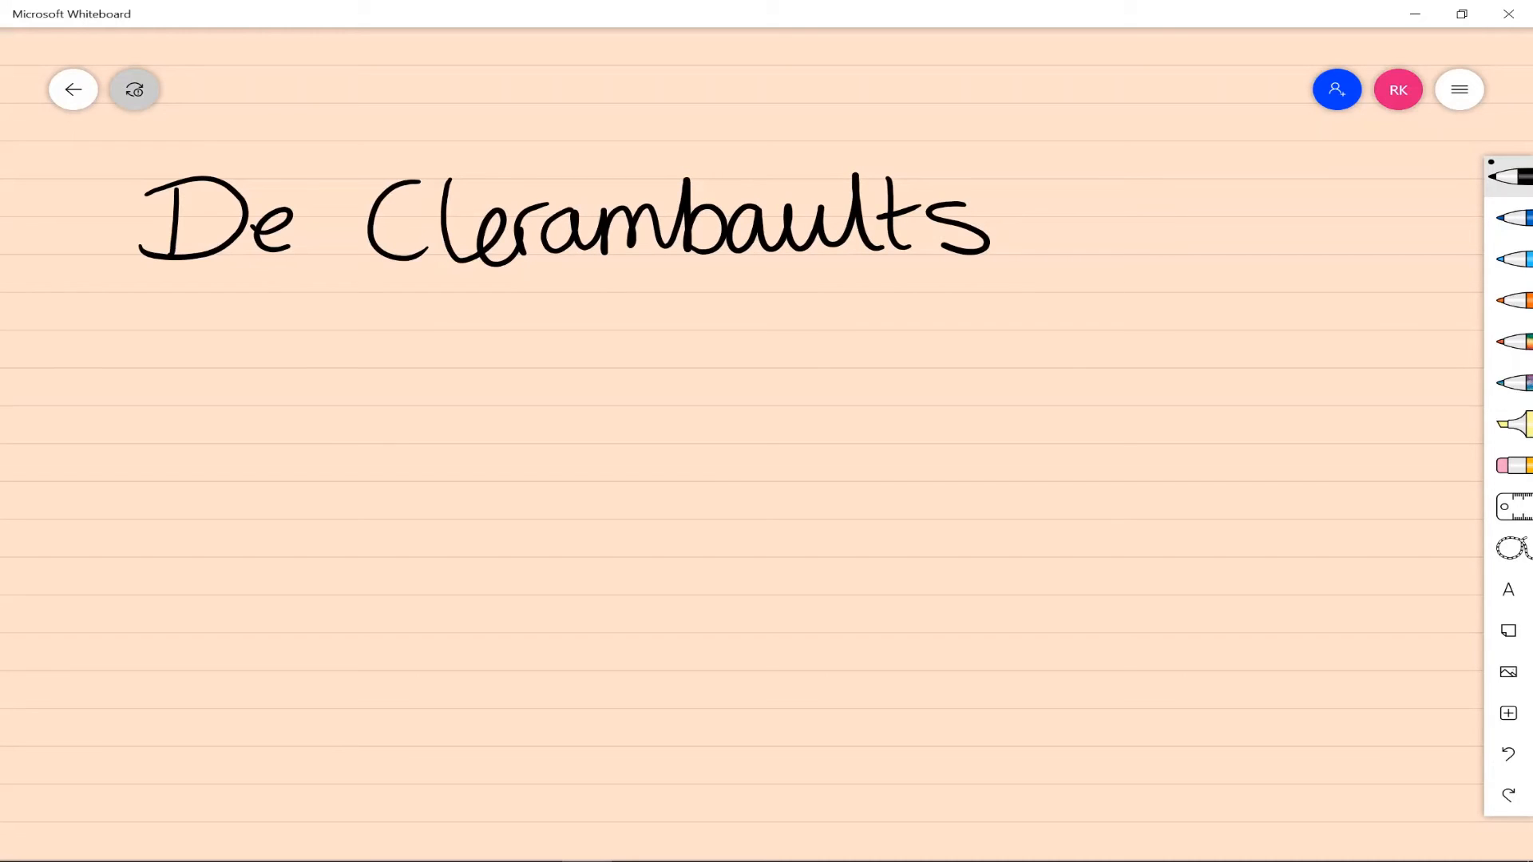
drag(211, 377, 211, 518)
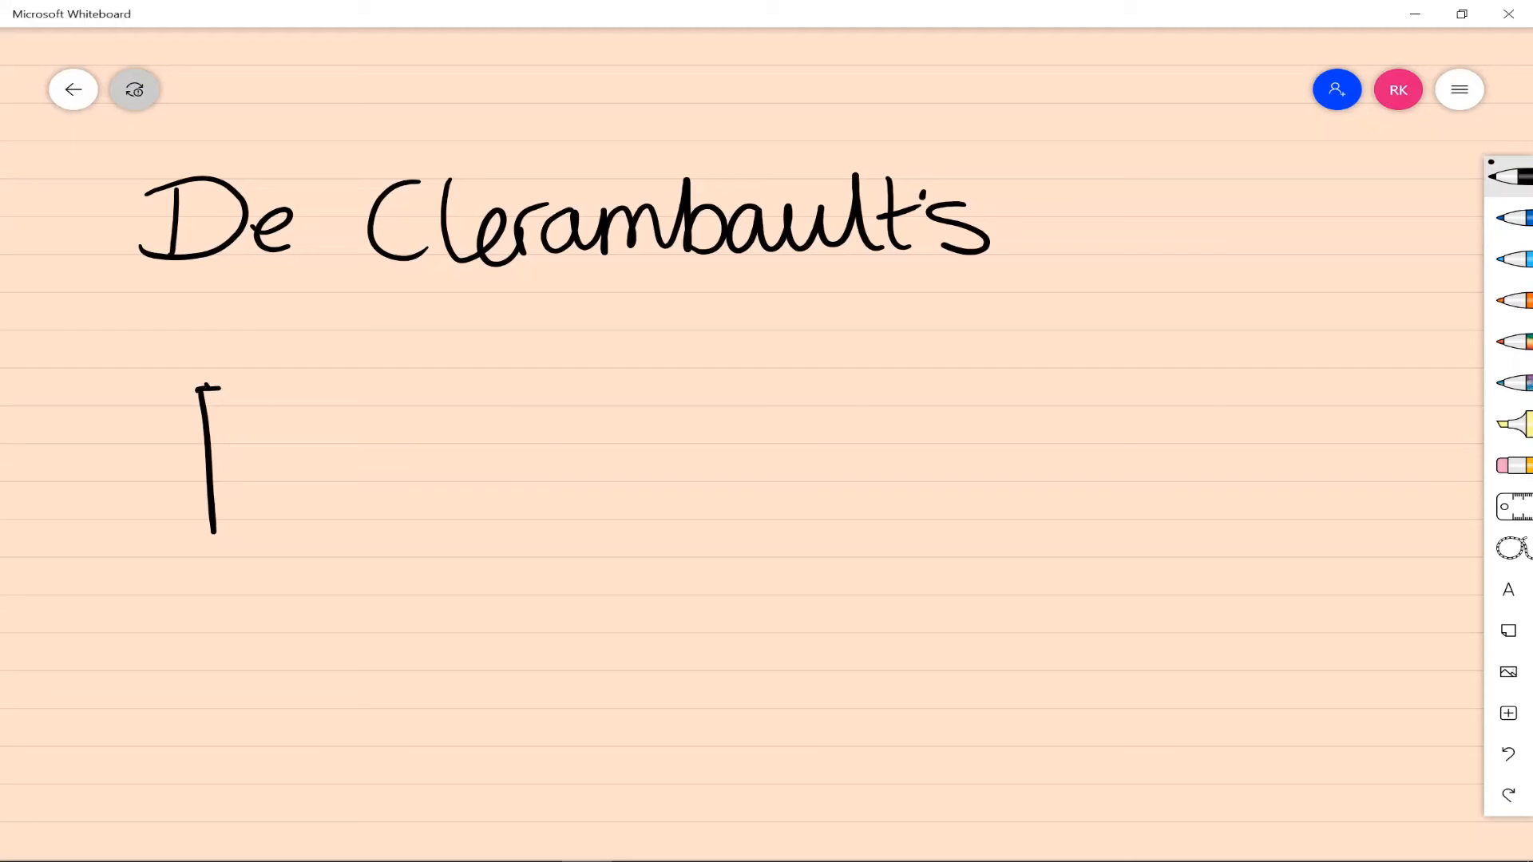
drag(206, 381, 557, 538)
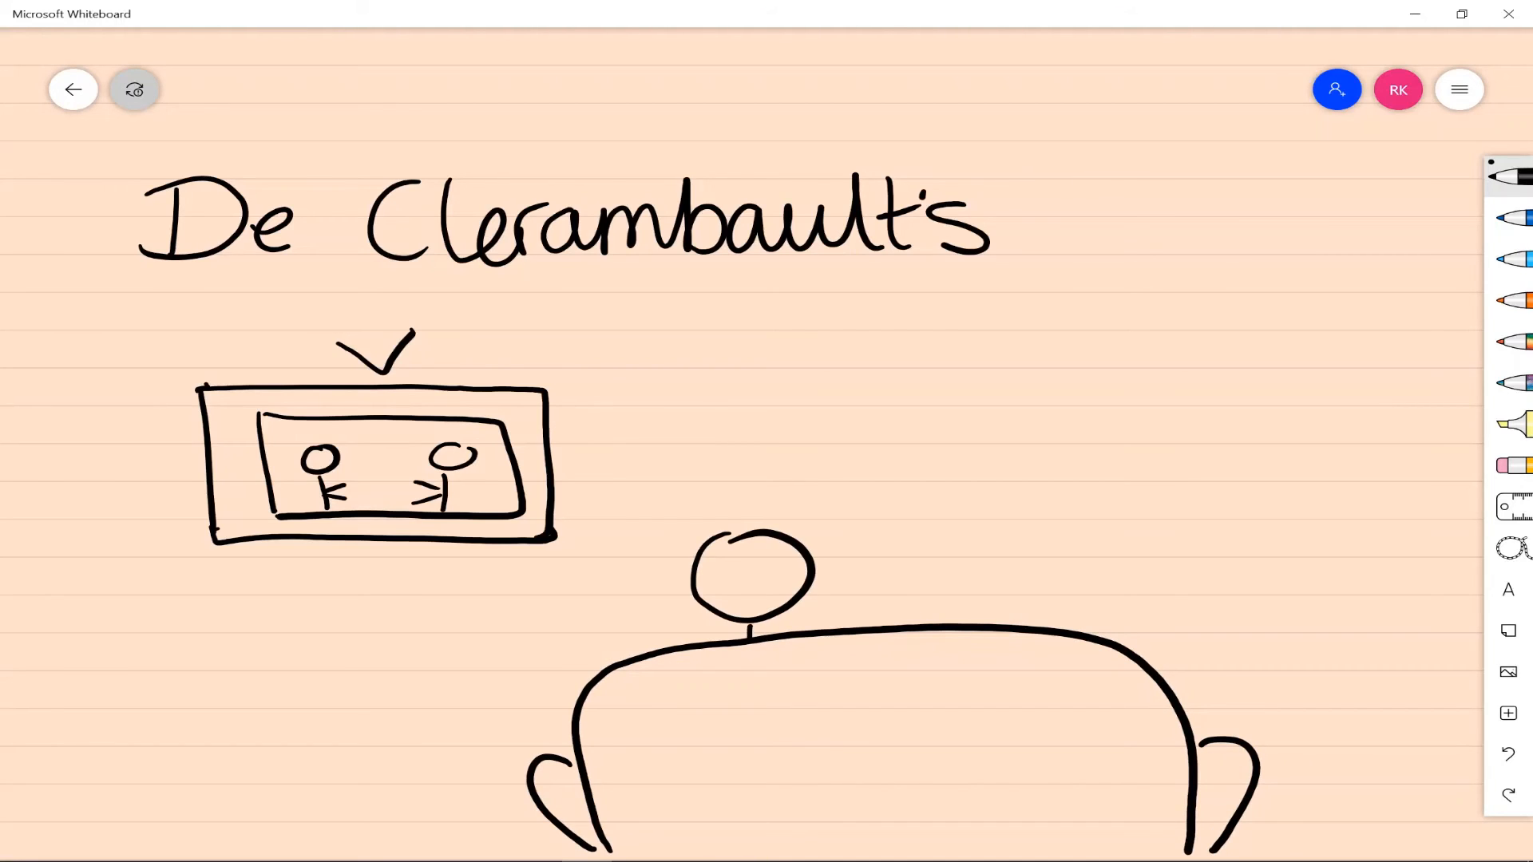
Step: Draw an orange heart beside the couple on the TV
click(1517, 300)
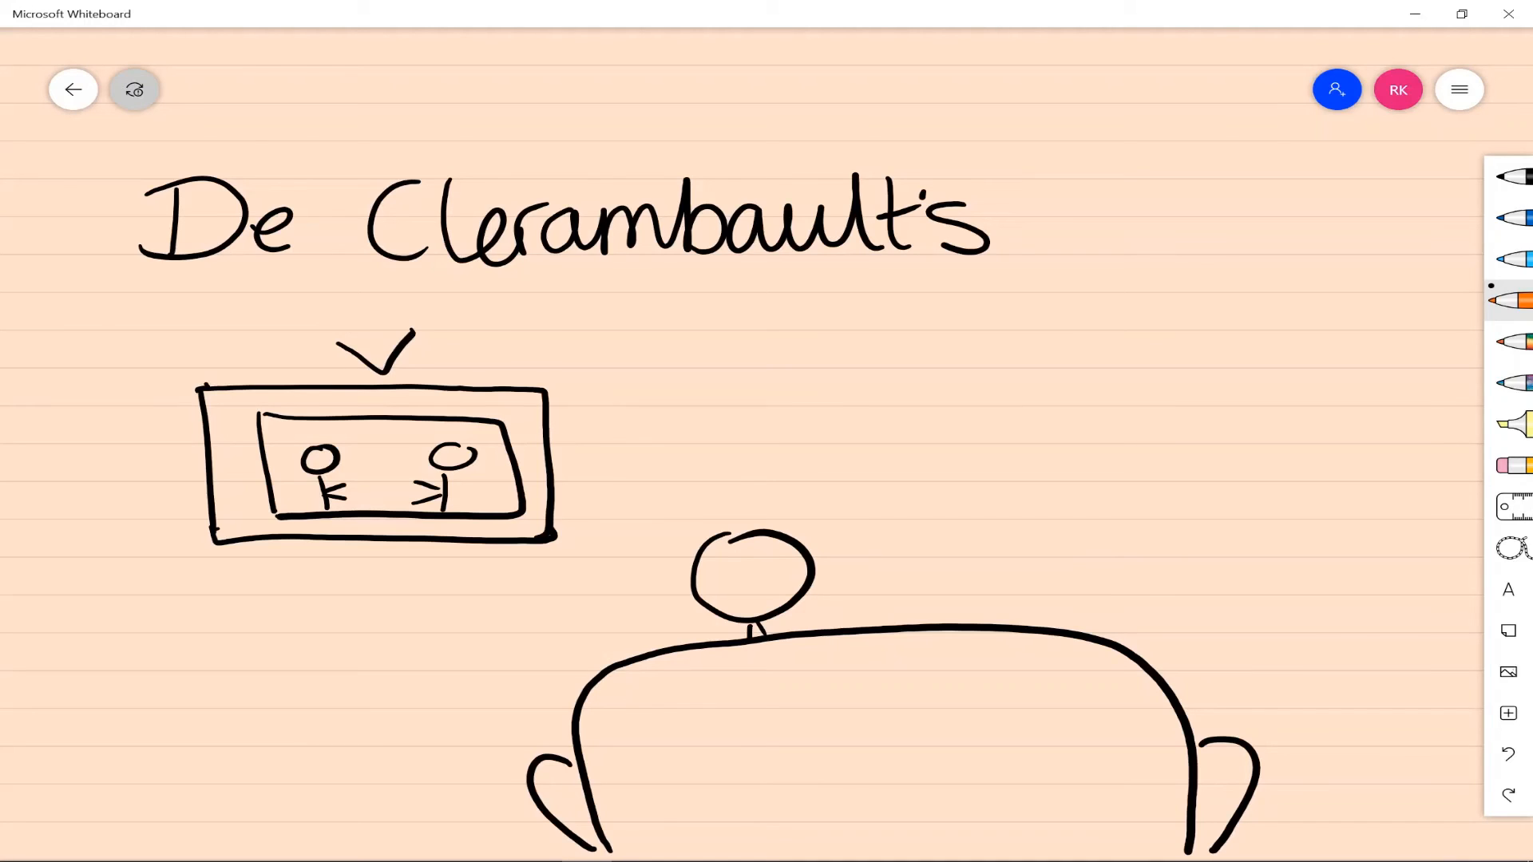
drag(268, 470, 299, 499)
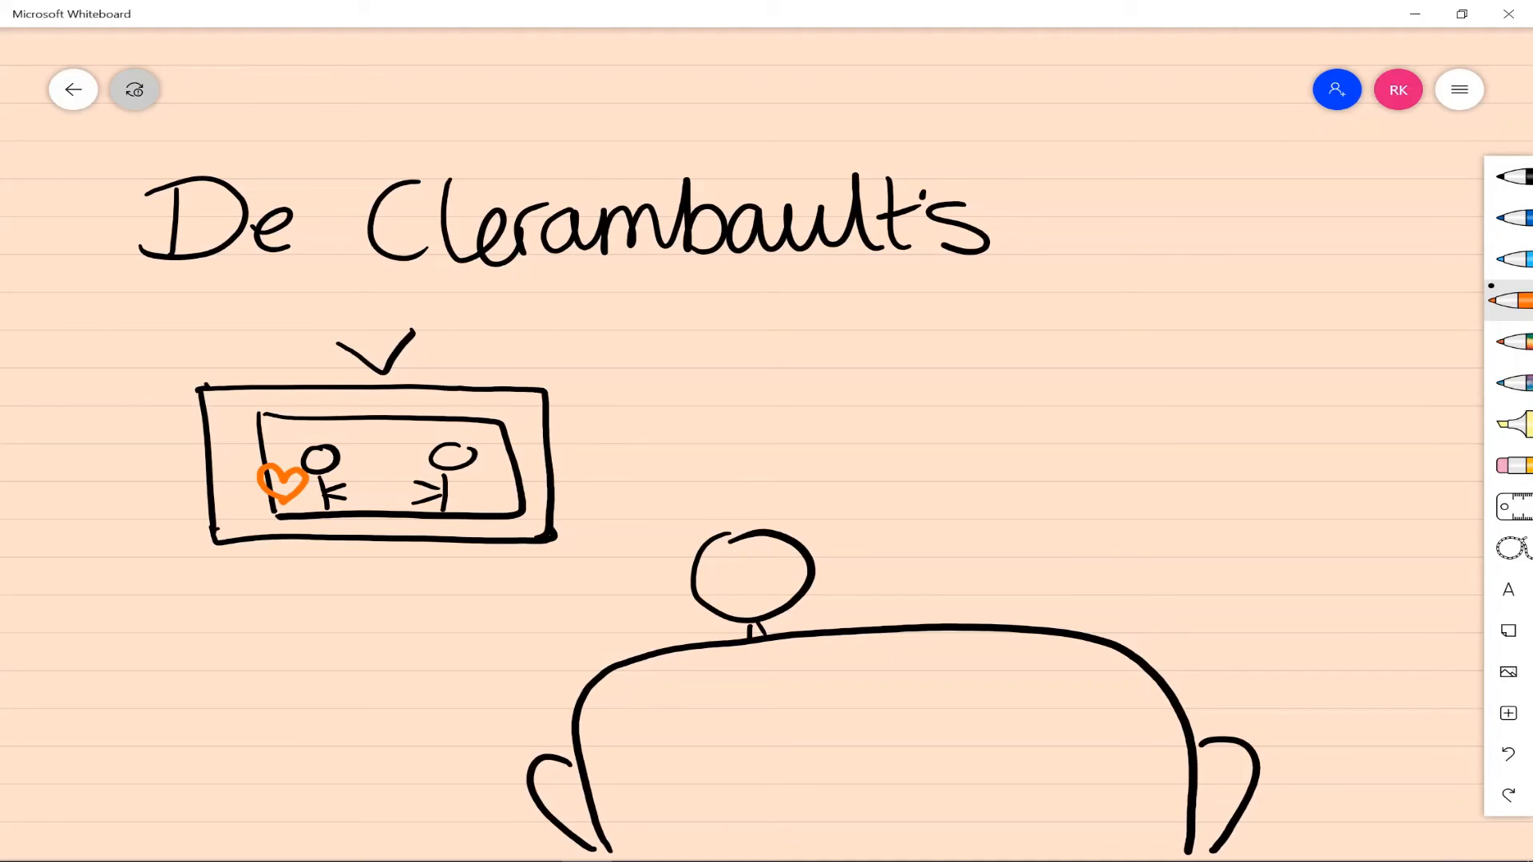
Step: Add more orange hearts around the TV couple and an arrow from the TV to the viewer
drag(284, 481, 289, 478)
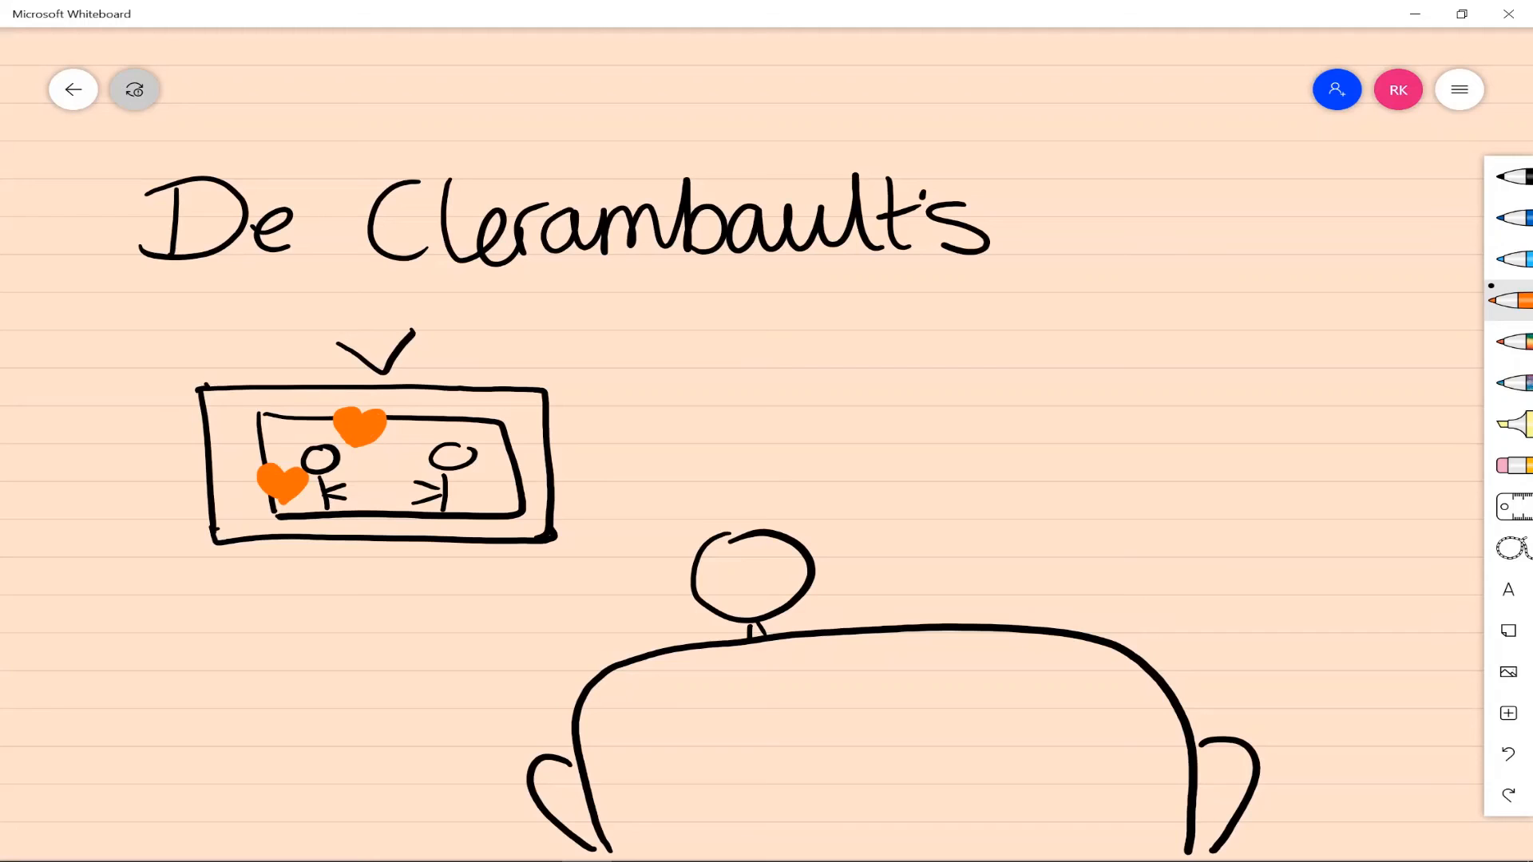
drag(352, 494, 377, 518)
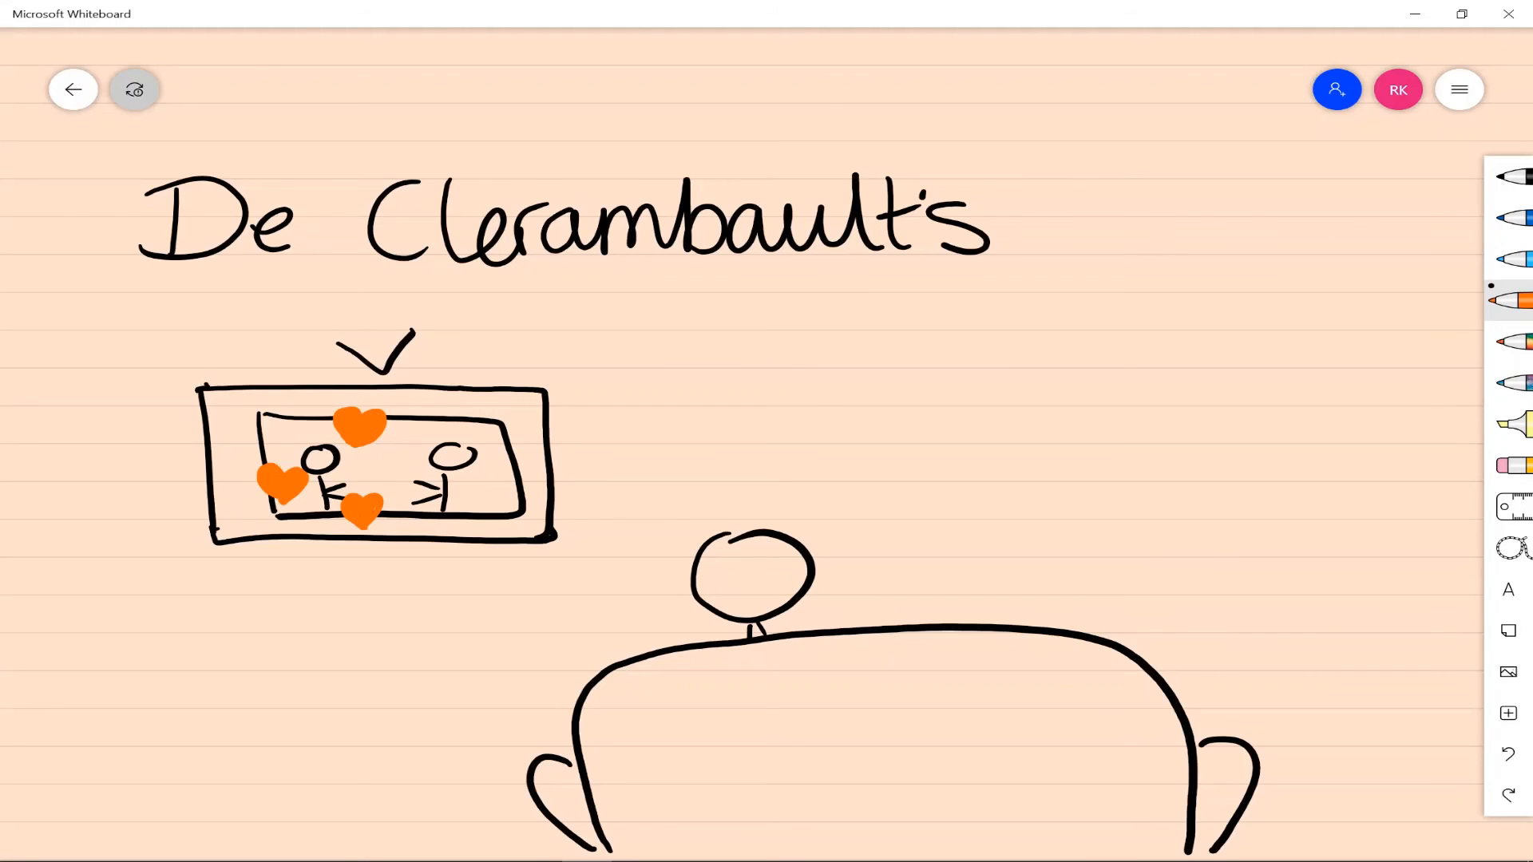
drag(332, 528, 665, 596)
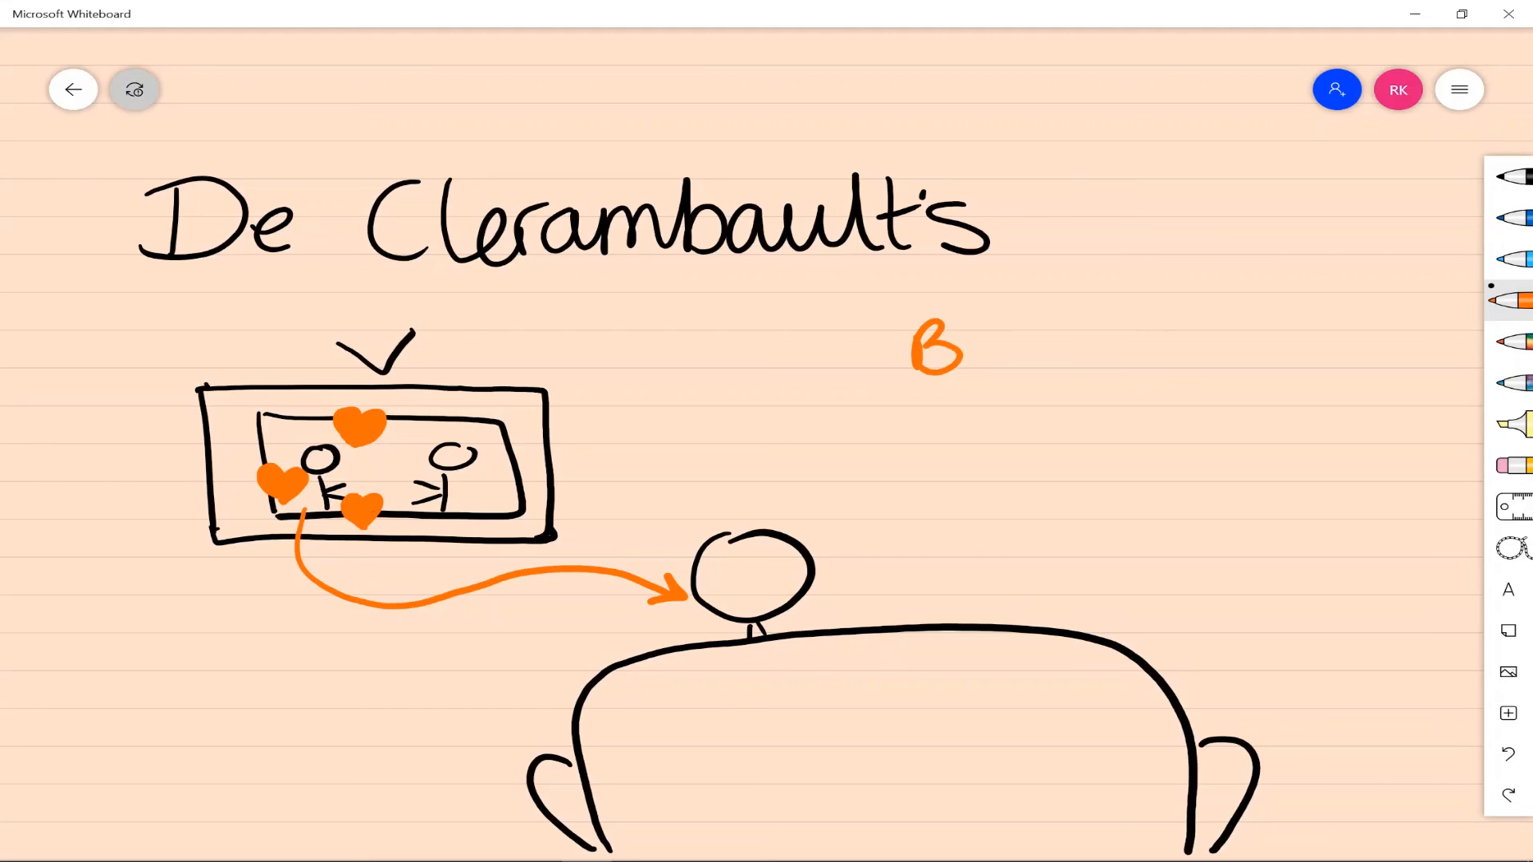
Step: Handwrite the orange note 'Belief someone (usually of ↑ status) is in love w…'
drag(920, 351, 1174, 363)
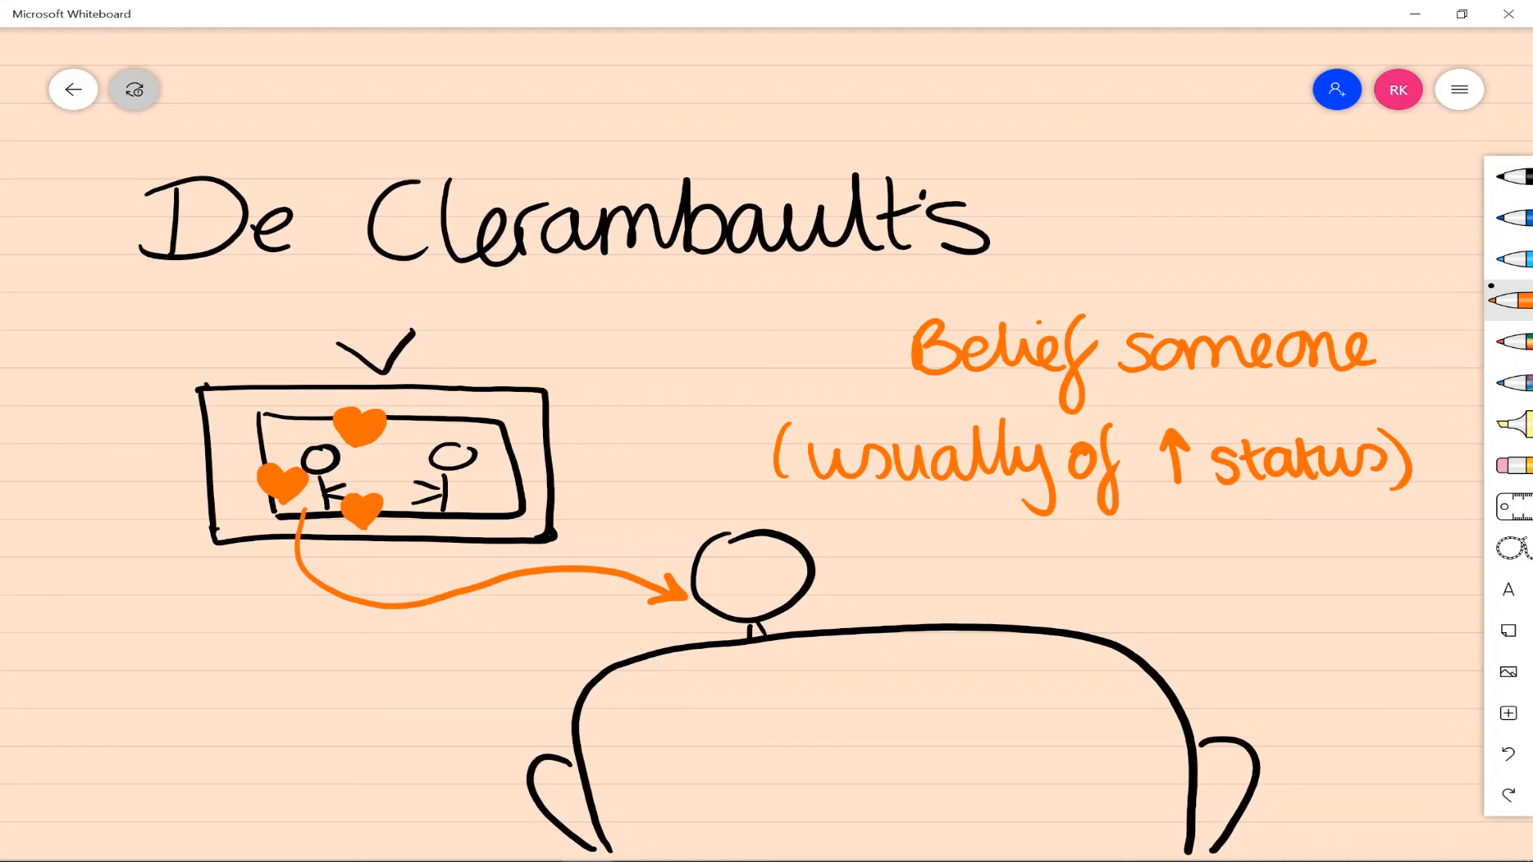
drag(914, 567, 963, 562)
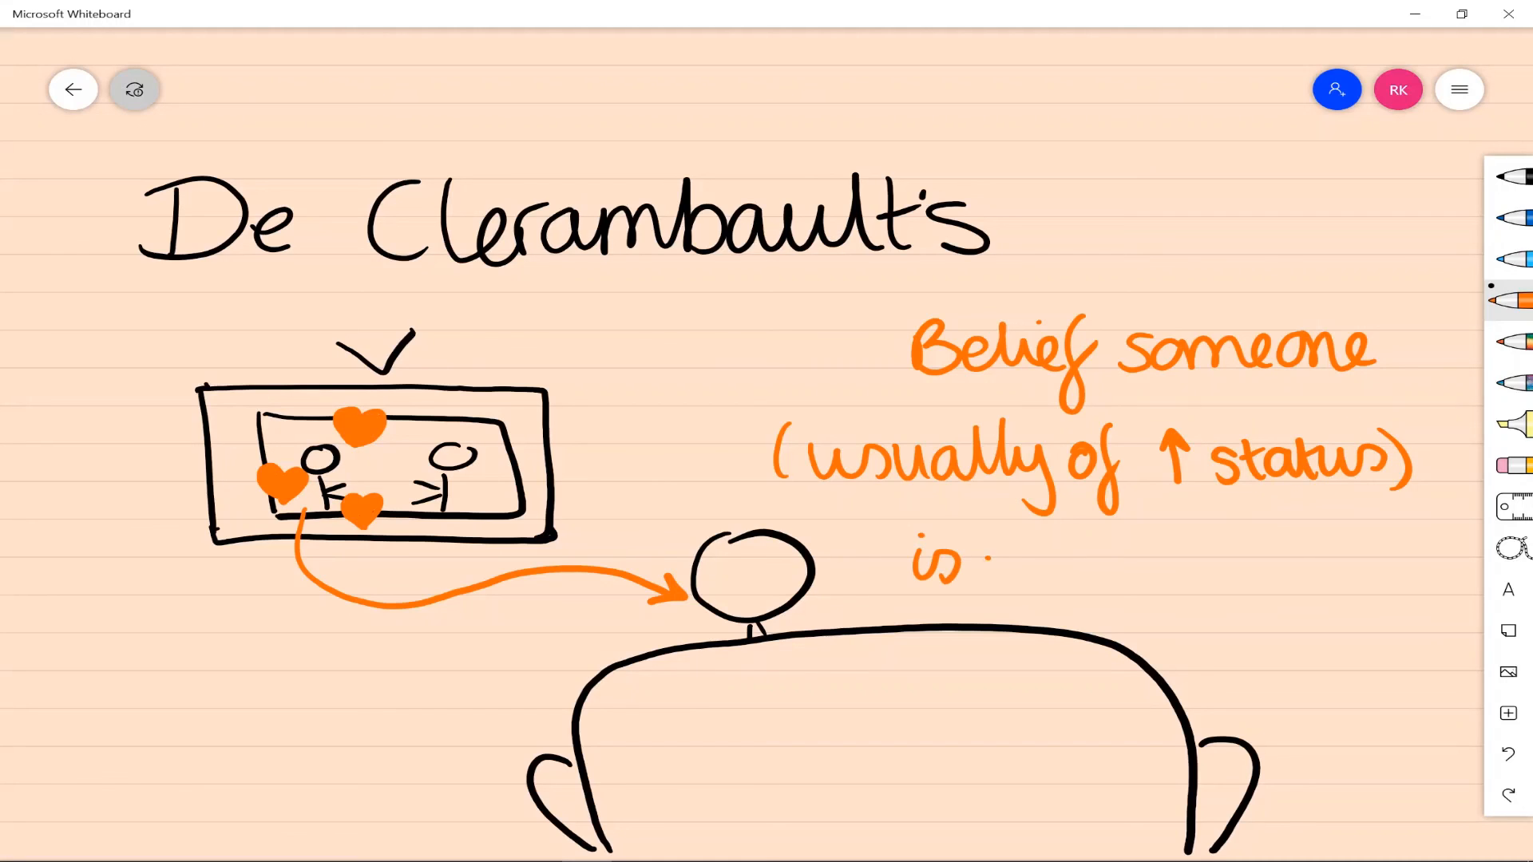
drag(987, 562, 1262, 562)
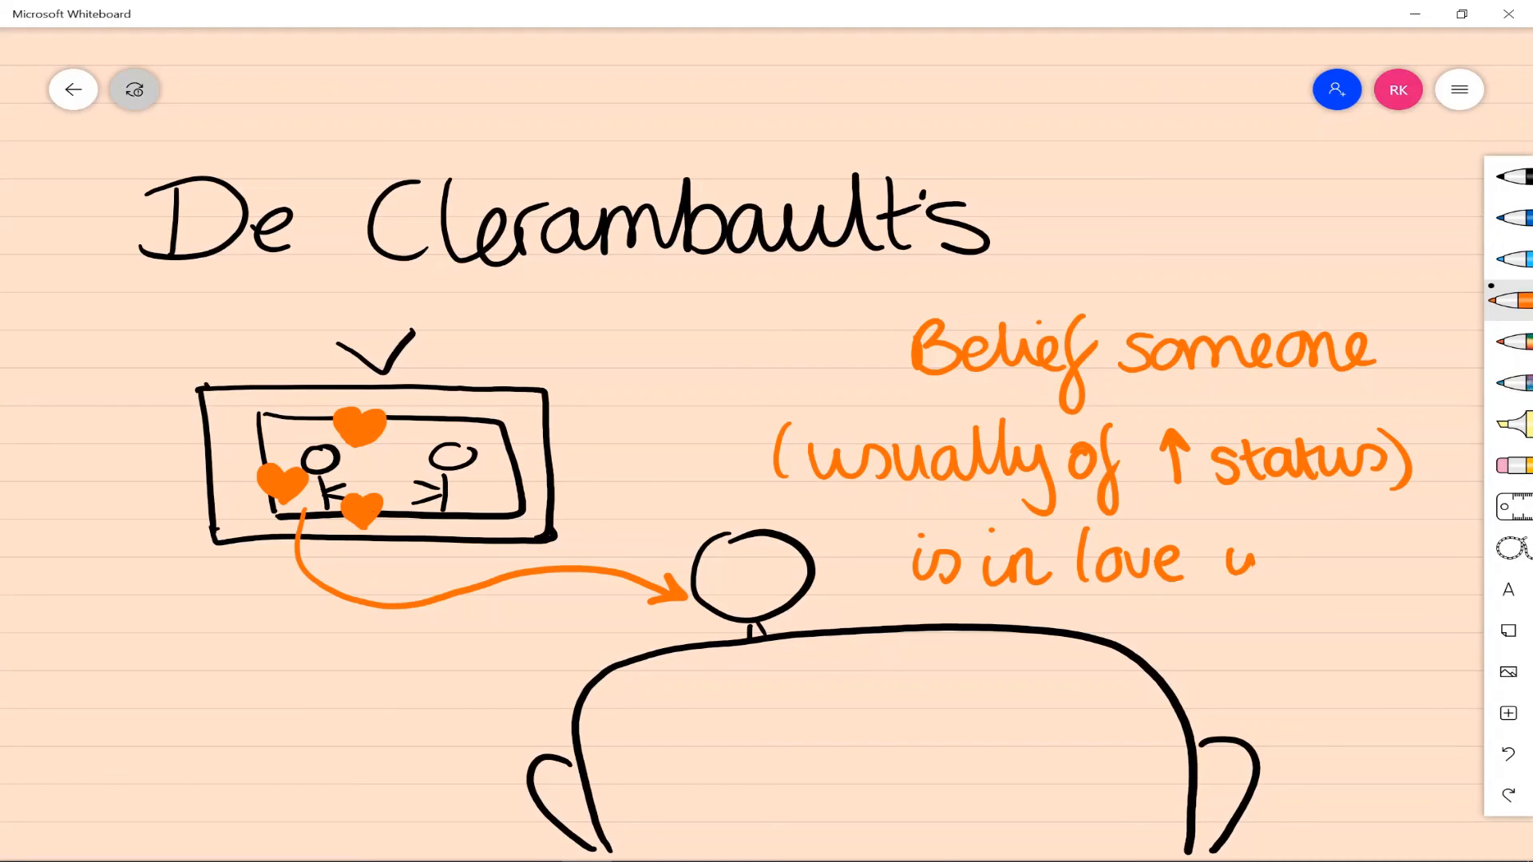